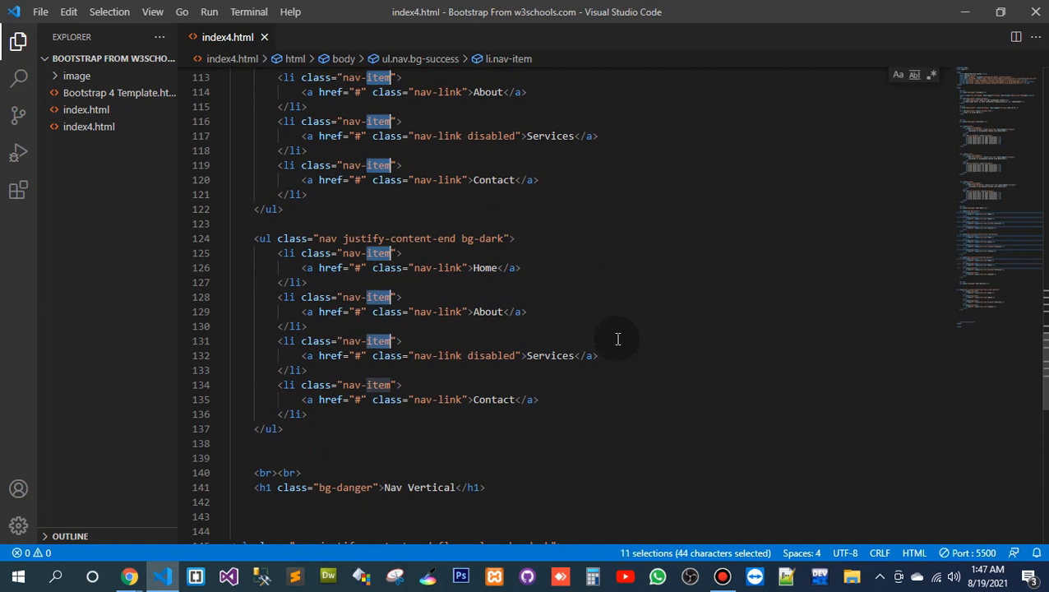
- Append bg-light to every nav-item list item and check the light-backed items in the preview
{"action": "scroll", "scroll_direction": "down", "scroll_amount": 3}
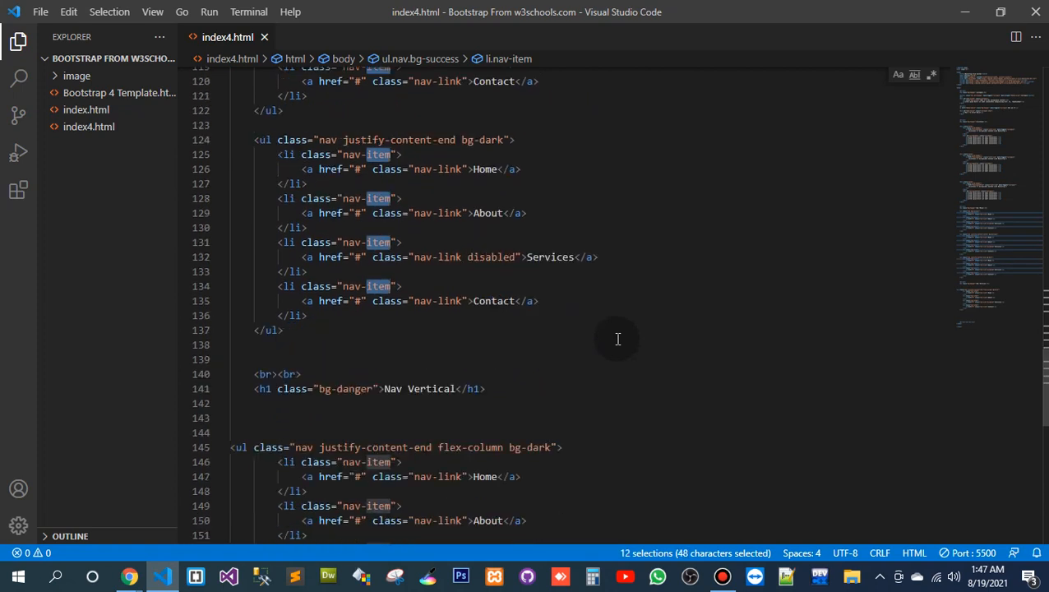
{"action": "scroll", "scroll_direction": "down", "scroll_amount": 3}
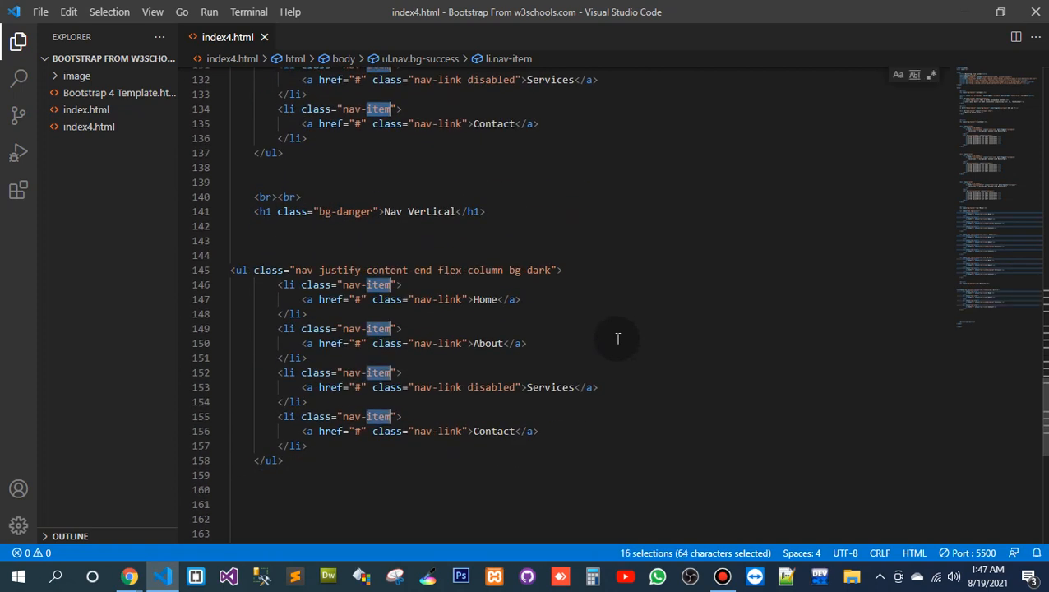
{"action": "scroll", "scroll_direction": "down", "scroll_amount": 3}
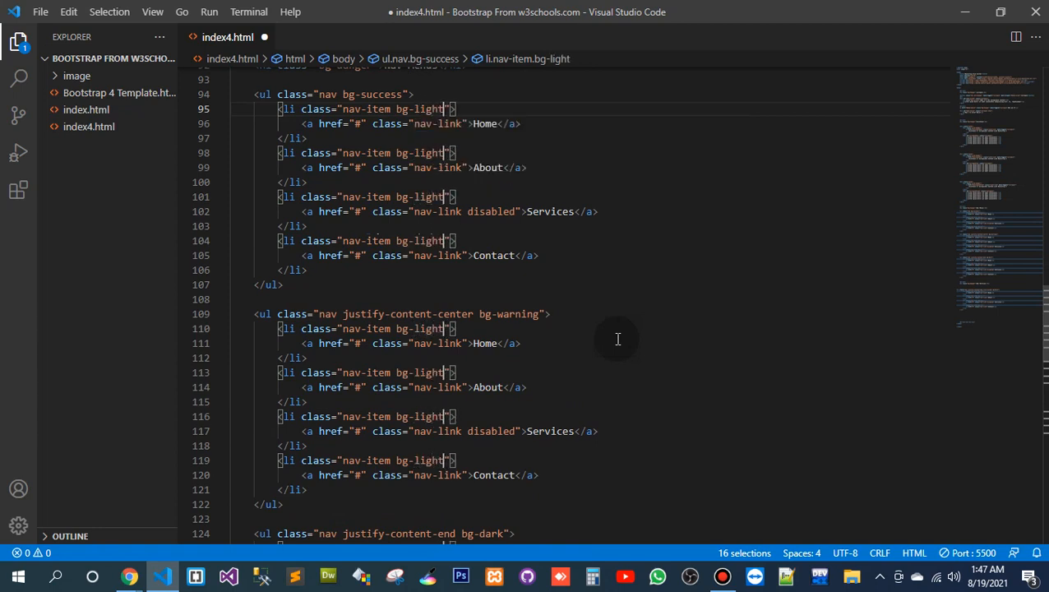
{"action": "left_click", "coordinate": [128, 575]}
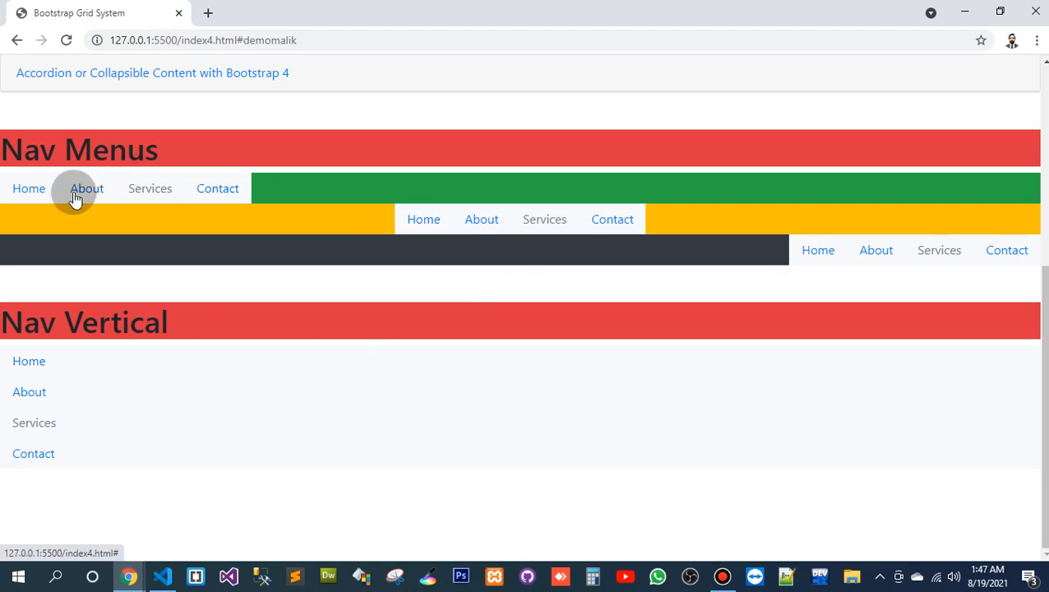
{"action": "mouse_move", "coordinate": [79, 385]}
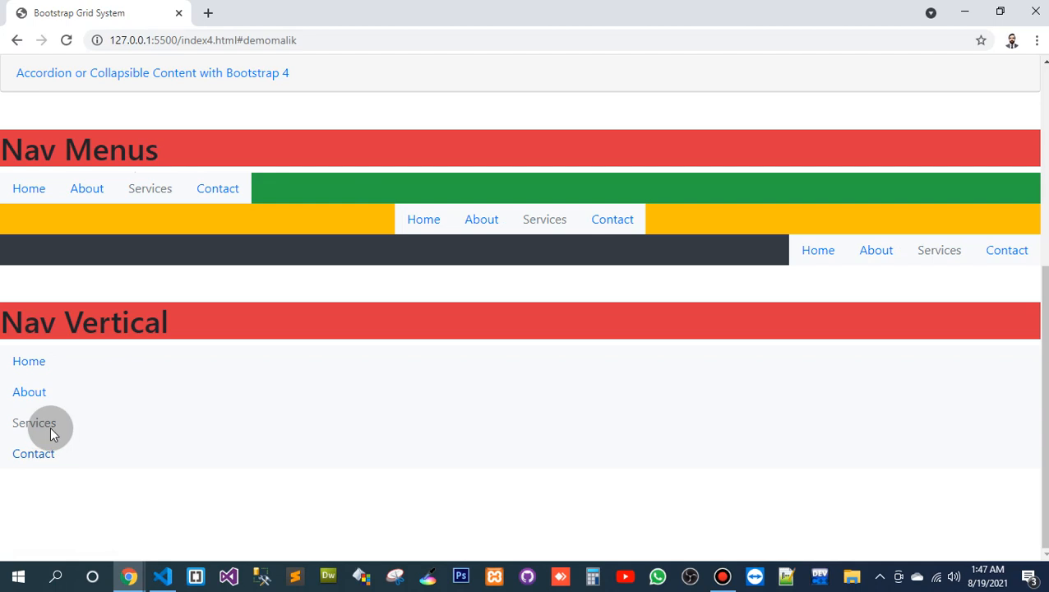
{"action": "left_click", "coordinate": [161, 575]}
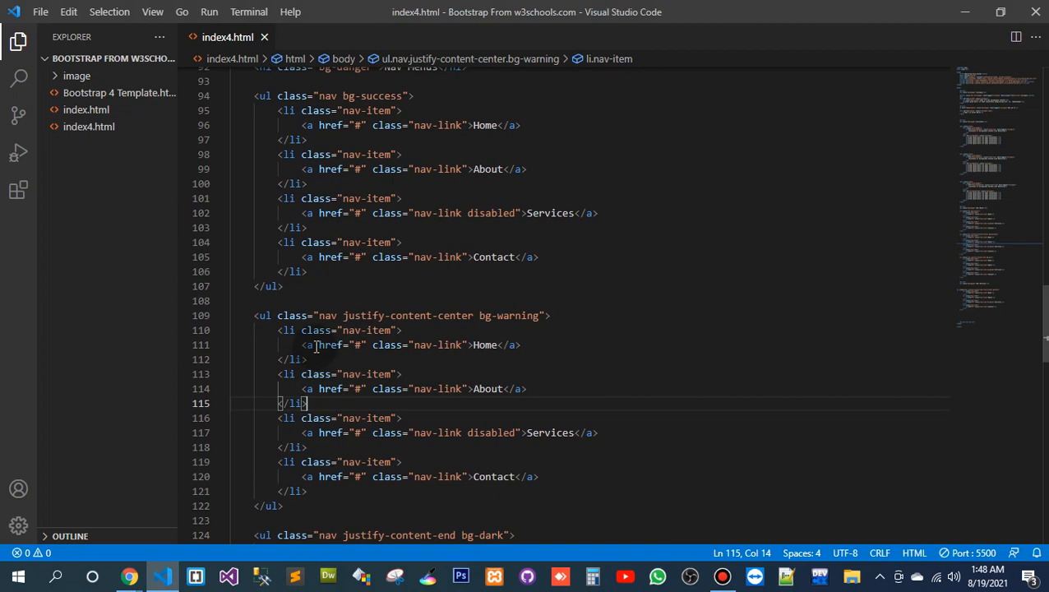
- Select every nav-link anchor with multi-cursor and start a bg- background class on each, then preview
{"action": "left_click", "coordinate": [500, 345]}
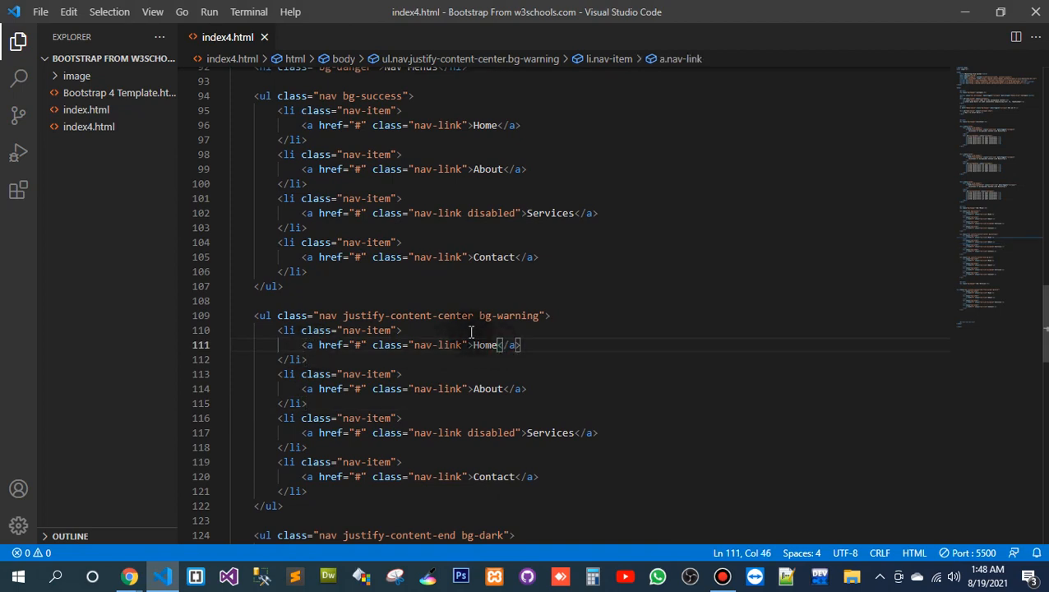
{"action": "scroll", "scroll_direction": "down", "scroll_amount": 3}
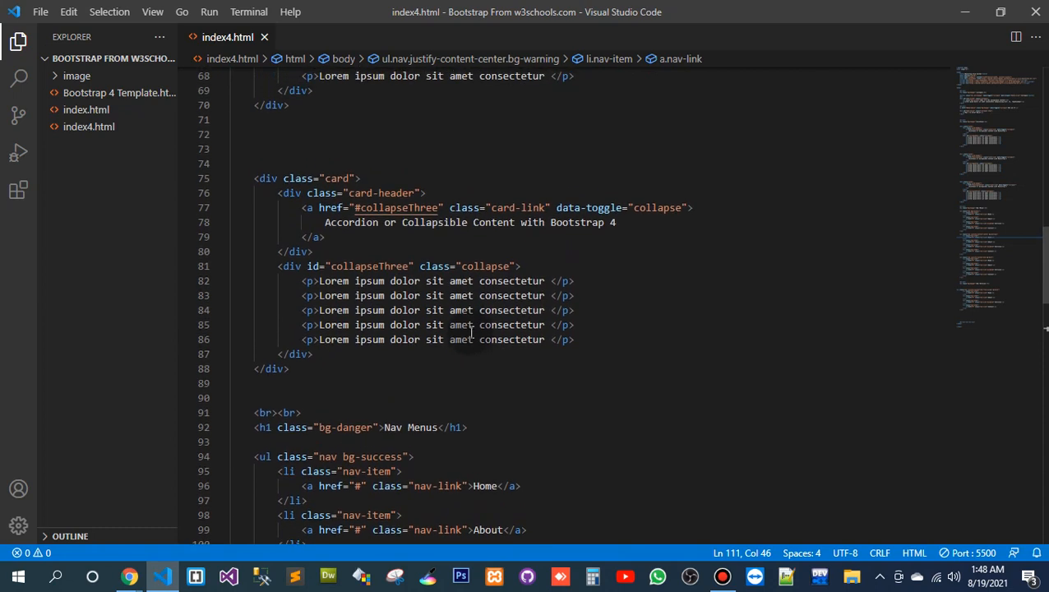
{"action": "scroll", "scroll_direction": "down", "scroll_amount": 3}
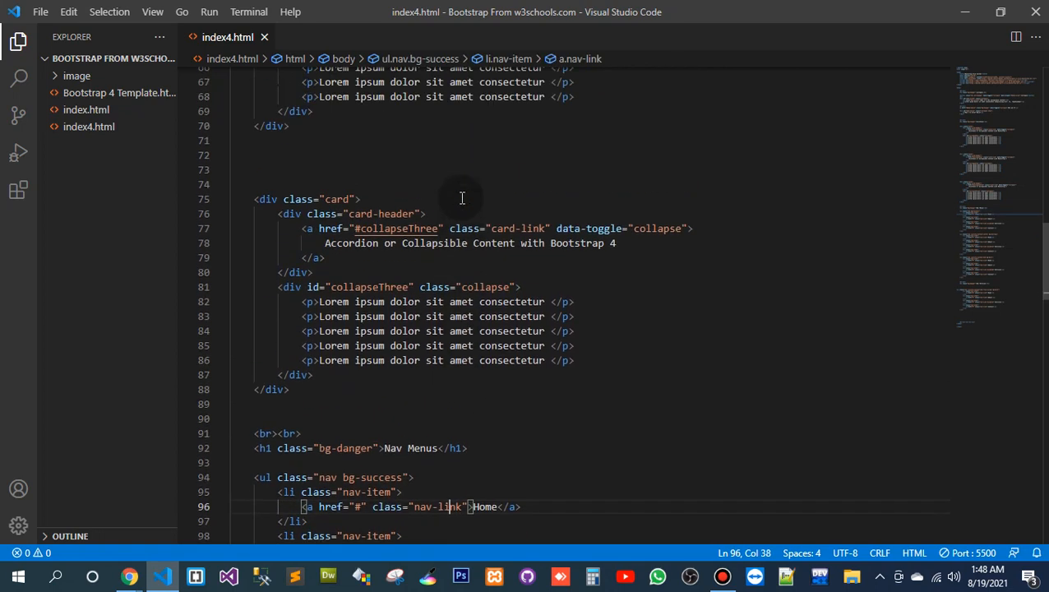
{"action": "scroll", "scroll_direction": "down", "scroll_amount": 3}
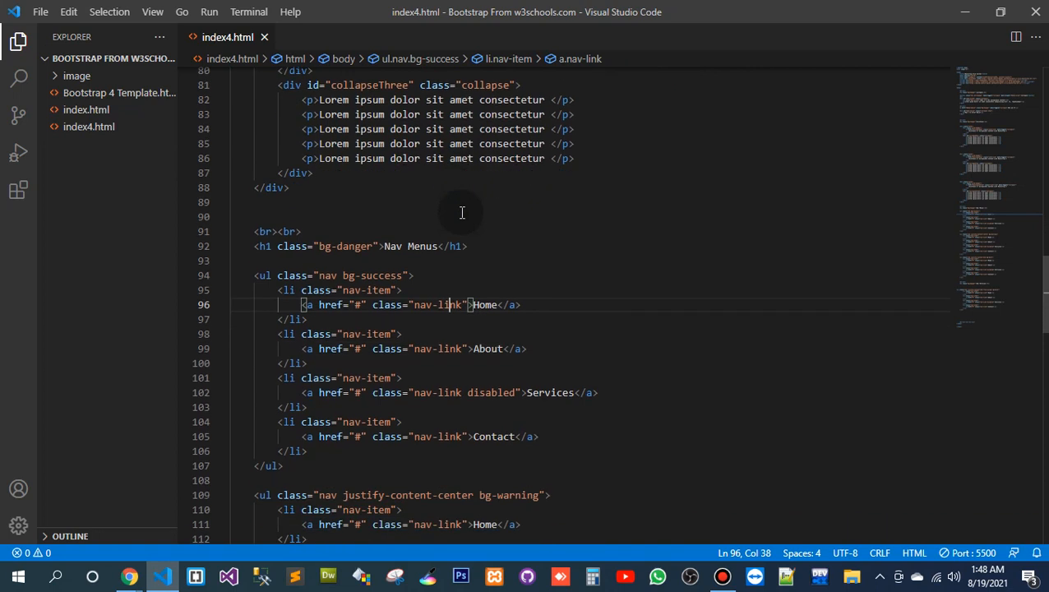
{"action": "double_click", "coordinate": [450, 257]}
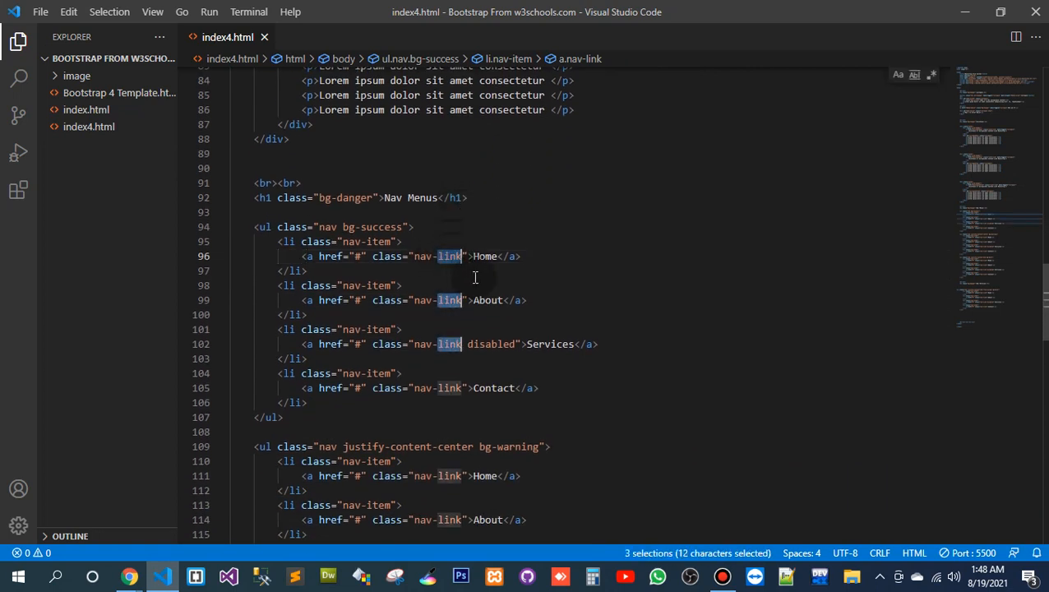
{"action": "scroll", "scroll_direction": "down", "scroll_amount": 3}
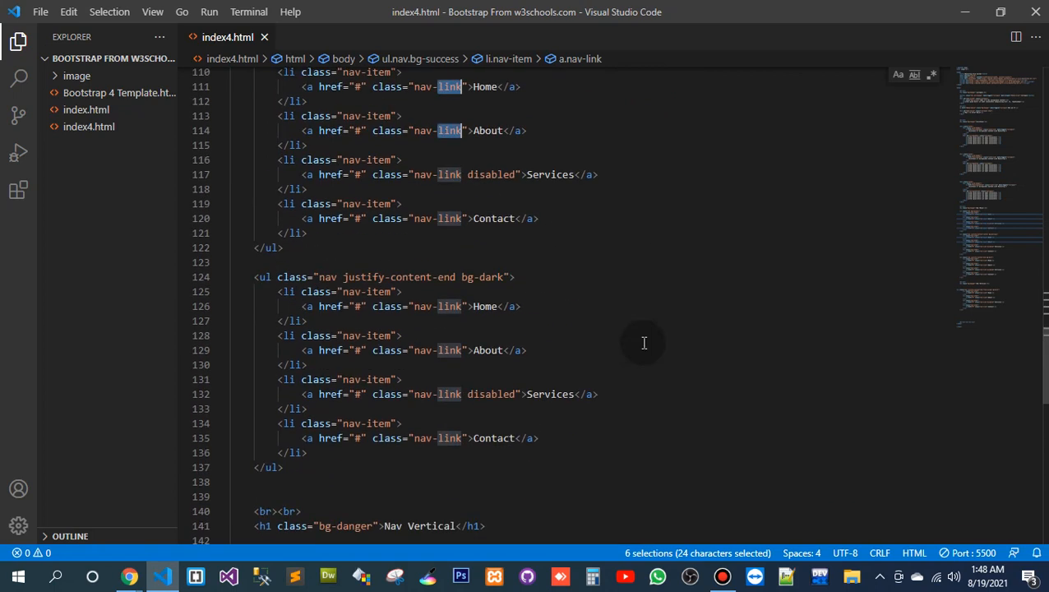
{"action": "scroll", "scroll_direction": "down", "scroll_amount": 3}
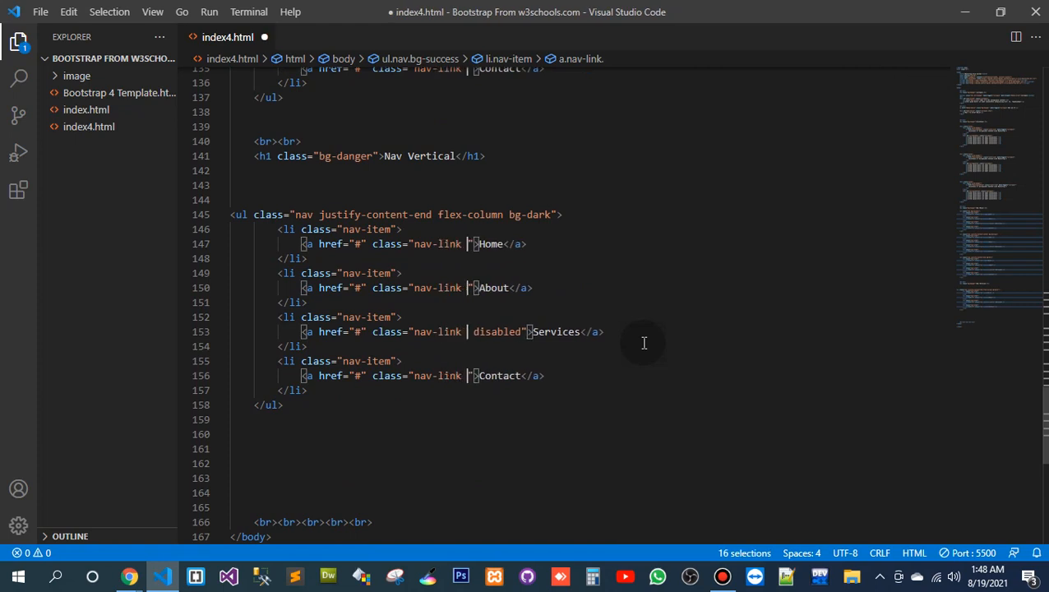
{"action": "type", "text": "bg-"}
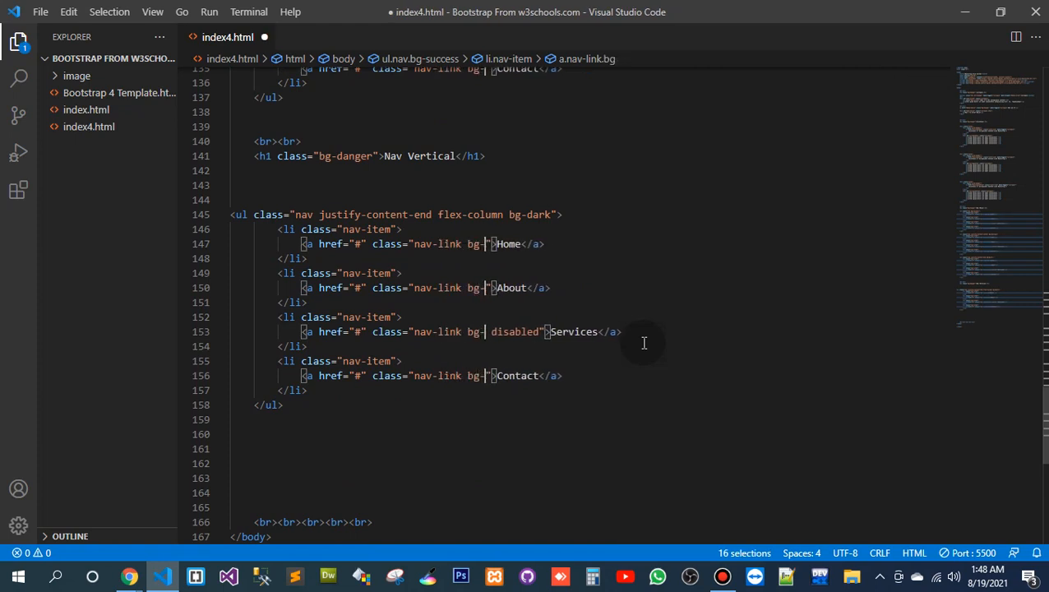
{"action": "left_click", "coordinate": [128, 575]}
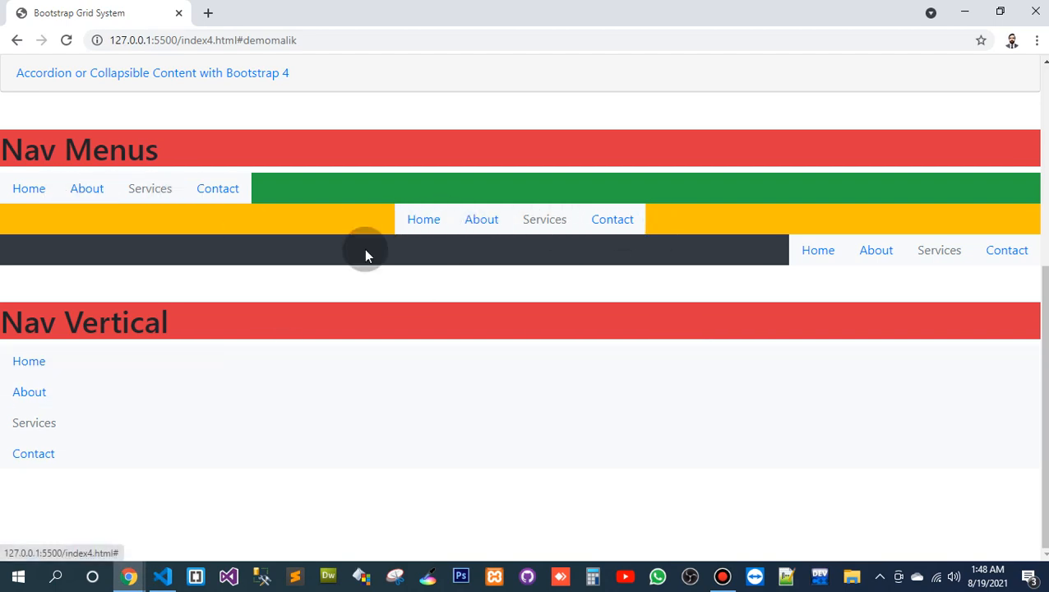
{"action": "left_click", "coordinate": [161, 575]}
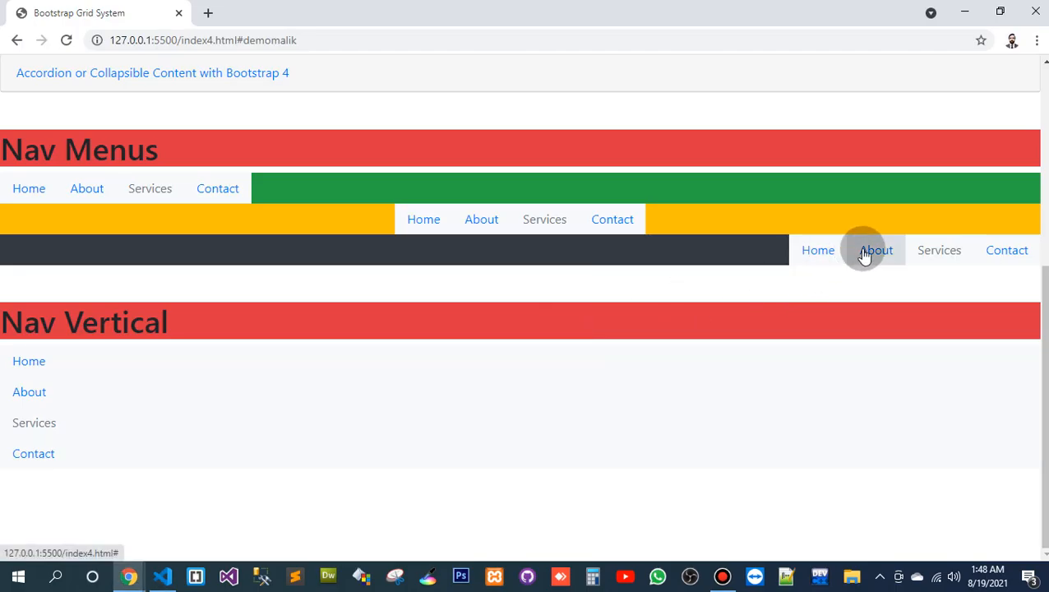
{"action": "mouse_move", "coordinate": [189, 200]}
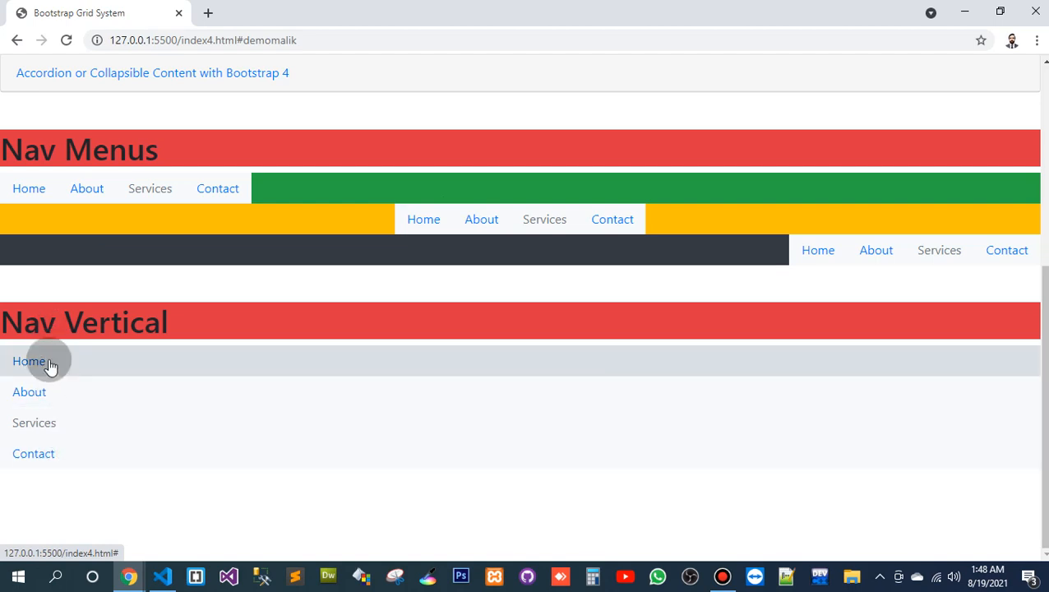
{"action": "mouse_move", "coordinate": [516, 223]}
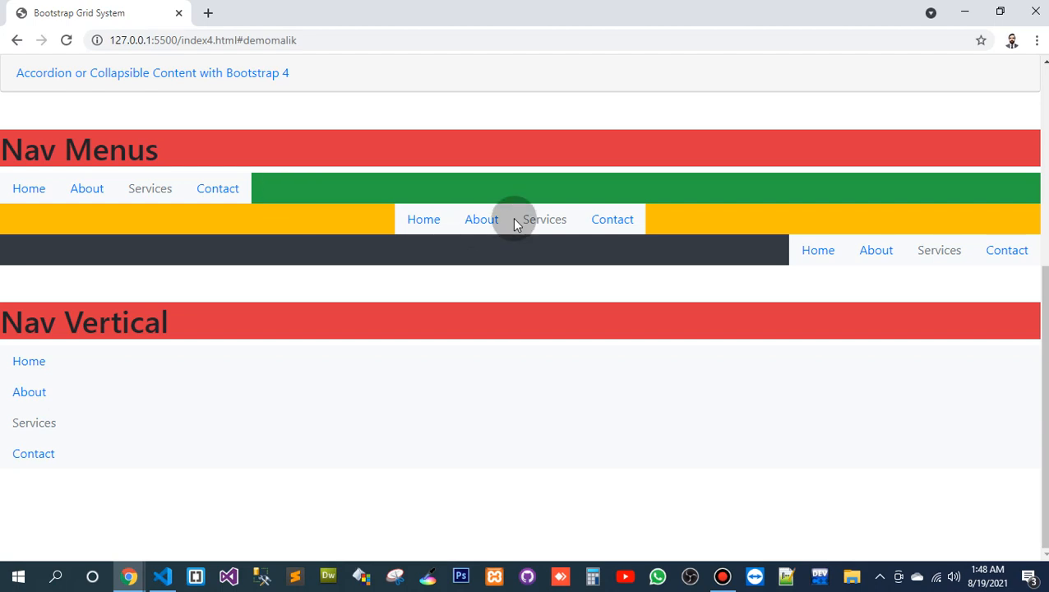
{"action": "key", "text": "alt+tab"}
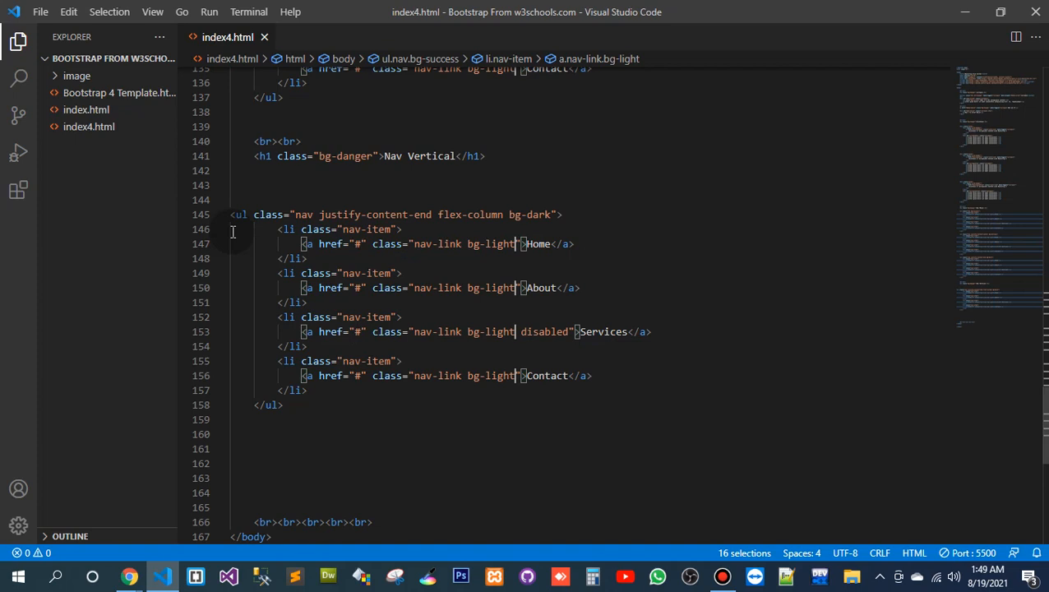
- Add an ml-2 left margin to the four vertical nav links and check the spacing in Chrome
{"action": "type", "text": "m10"}
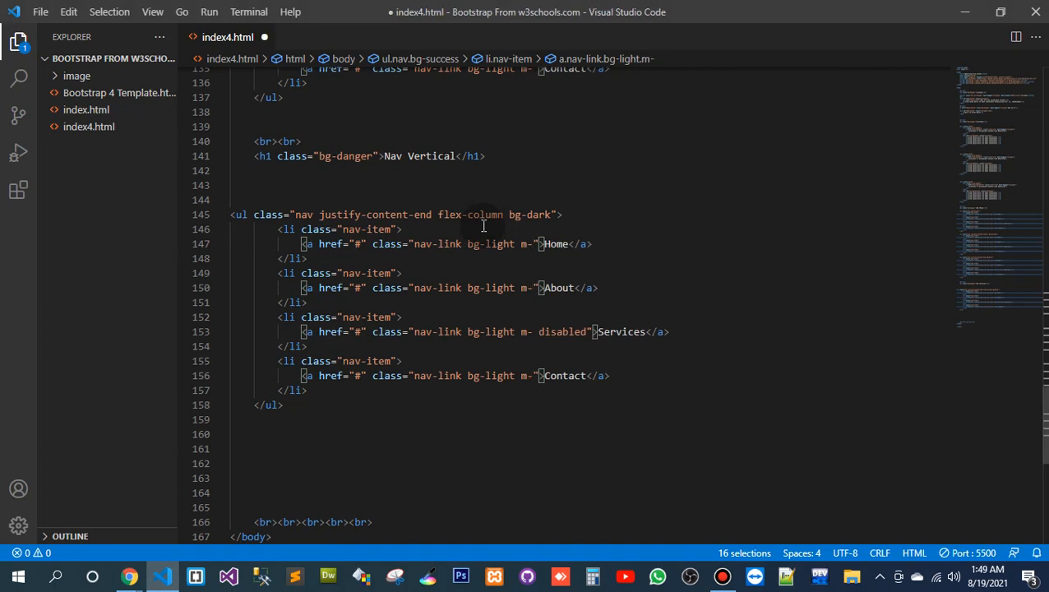
{"action": "type", "text": "1"}
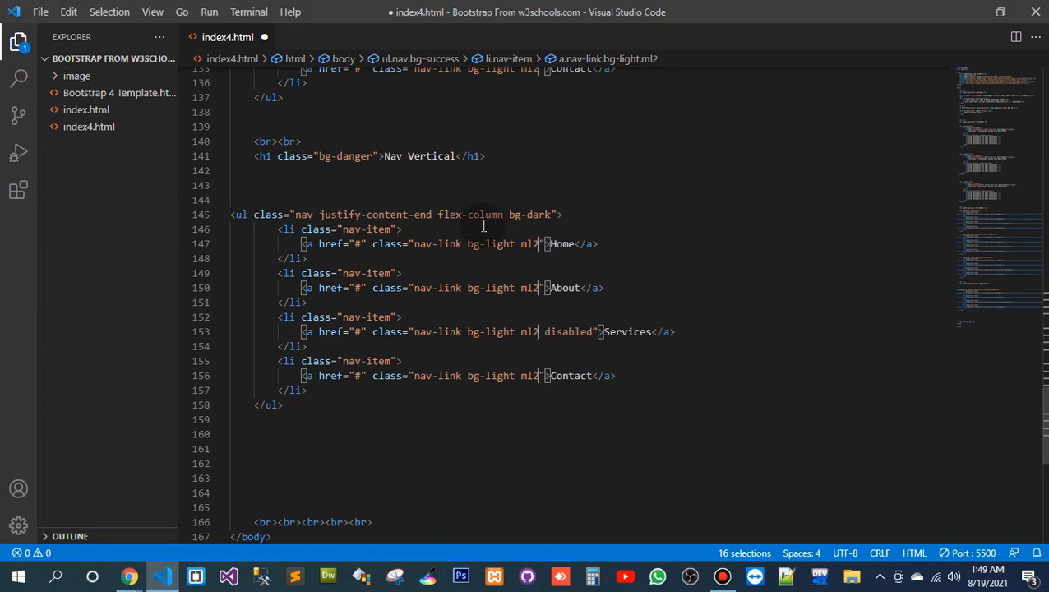
{"action": "left_click", "coordinate": [128, 575]}
{"action": "type", "text": "-"}
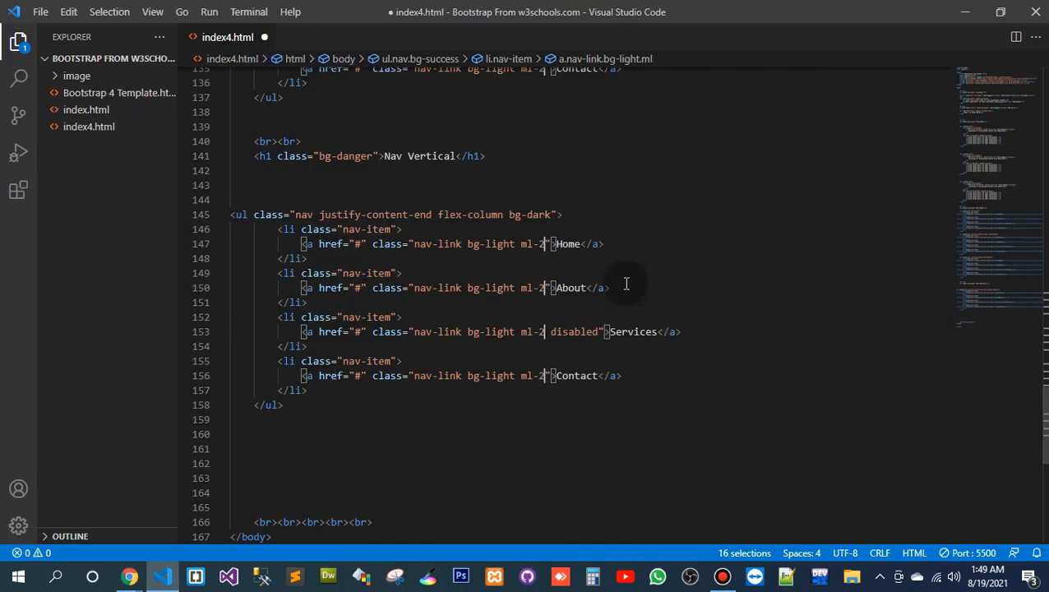
{"action": "left_click", "coordinate": [128, 575]}
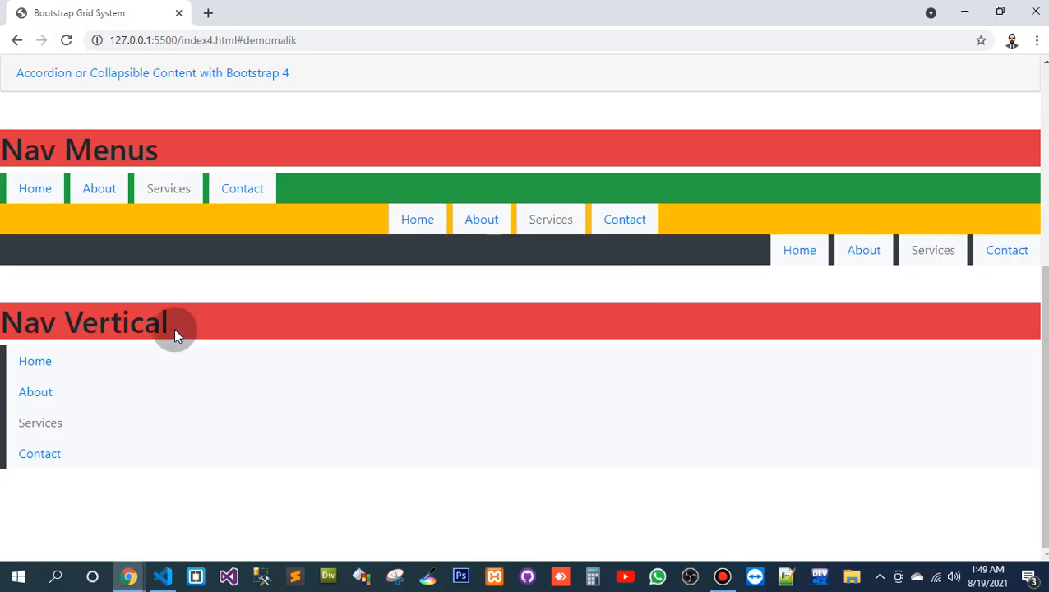
{"action": "mouse_move", "coordinate": [36, 391]}
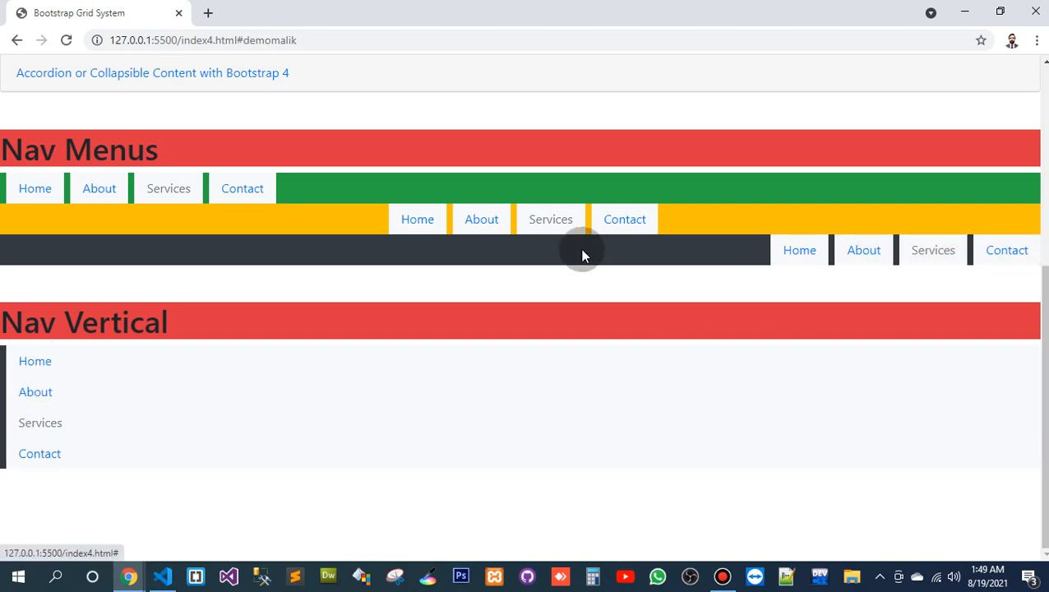
{"action": "left_click", "coordinate": [161, 575]}
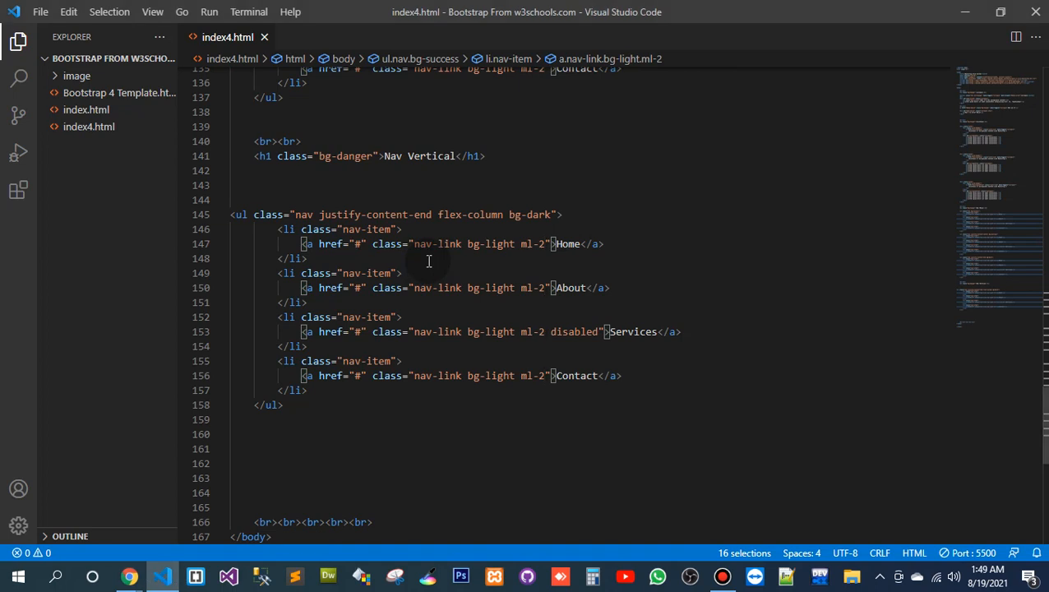
- Add p-2 padding to the four nav links and check the padded links in Chrome
{"action": "type", "text": "p"}
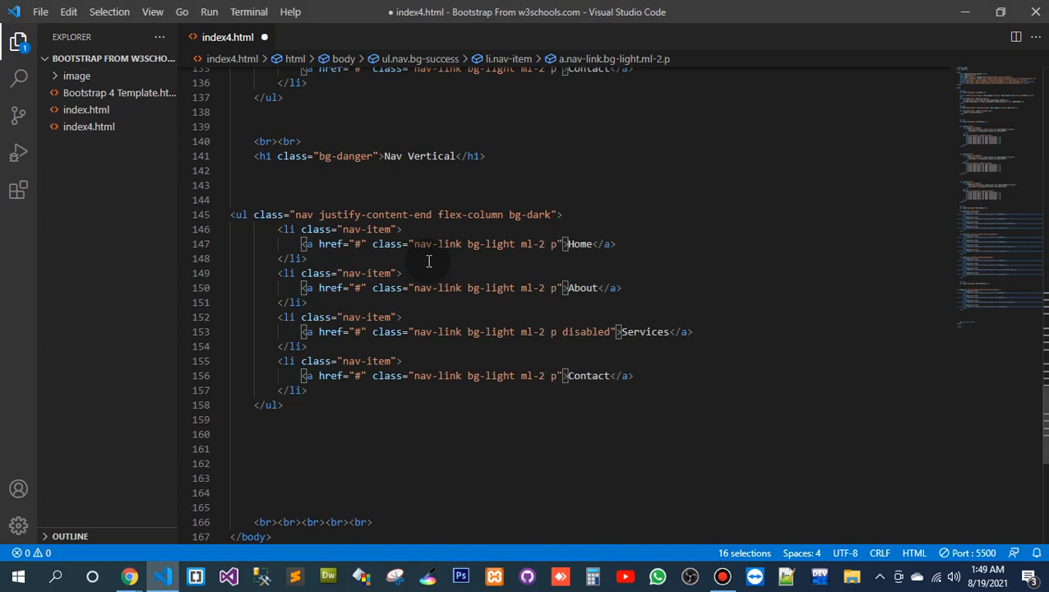
{"action": "left_click", "coordinate": [128, 575]}
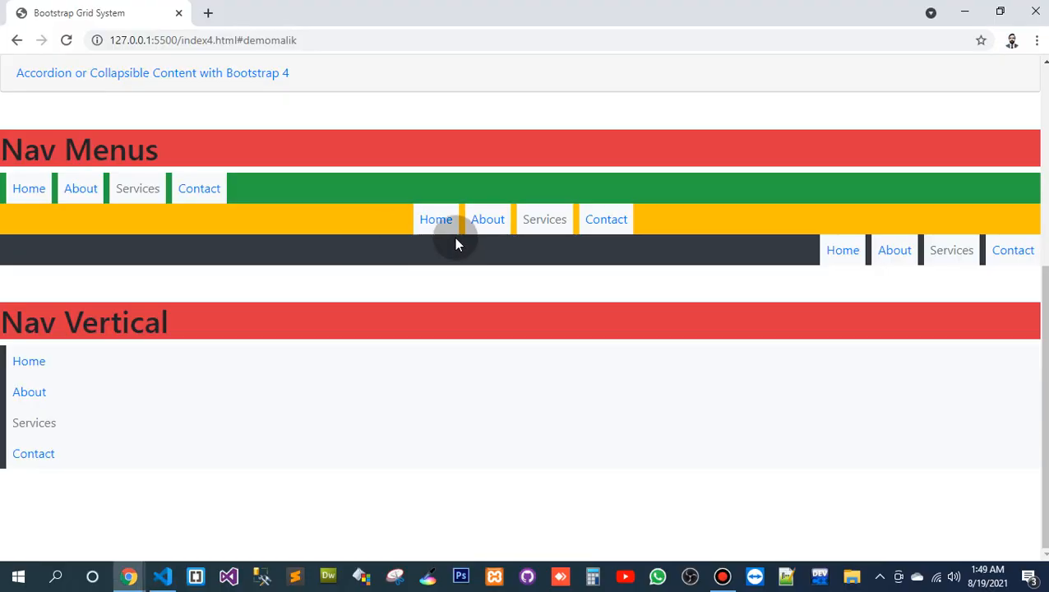
{"action": "mouse_move", "coordinate": [894, 250]}
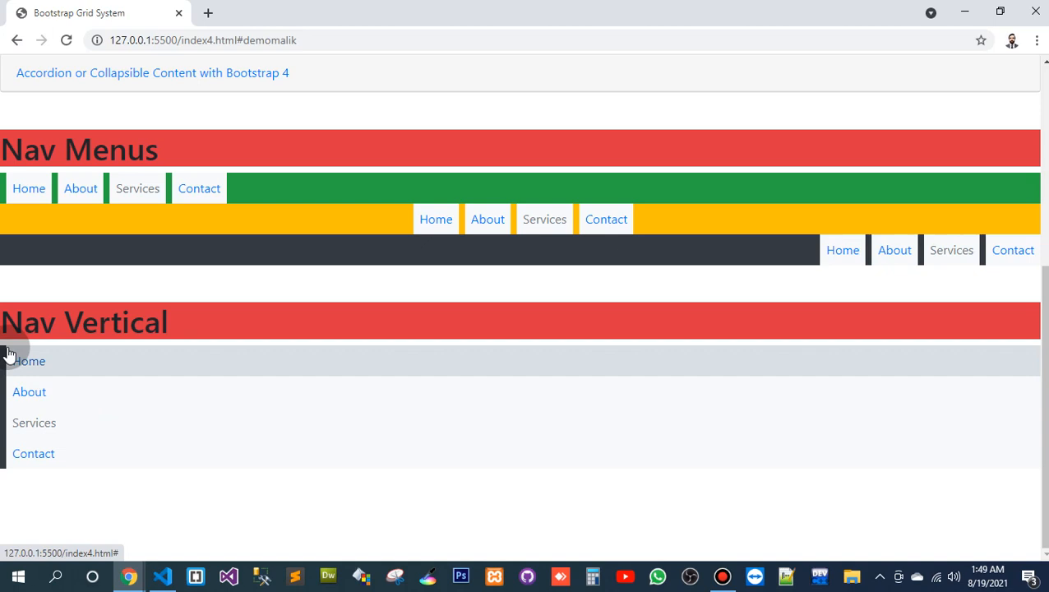
{"action": "left_click", "coordinate": [161, 576]}
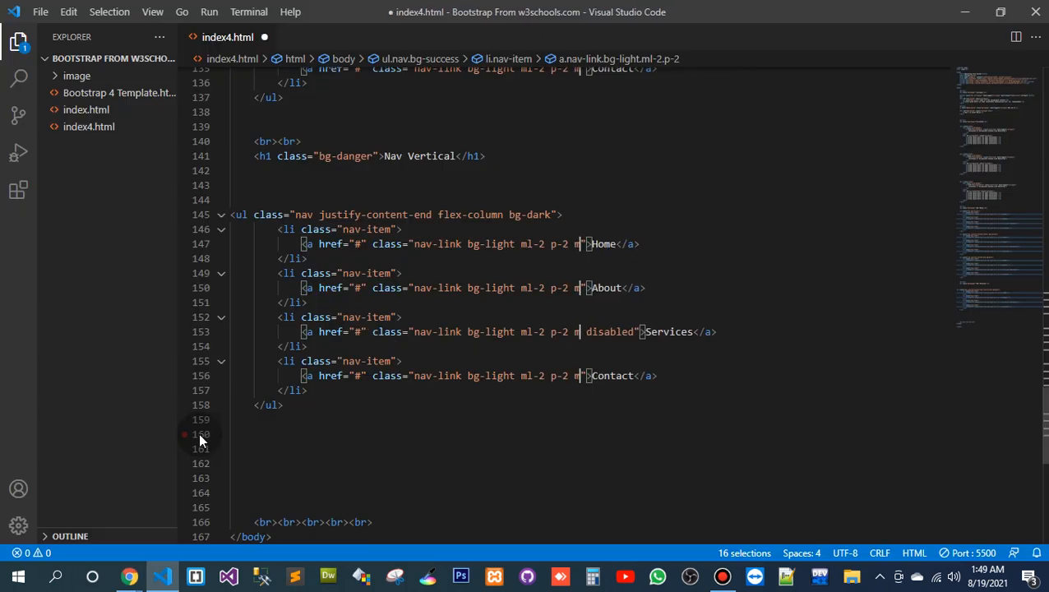
- Add mr-2 right margin to the four nav links and check it in Chrome
{"action": "type", "text": "r-2"}
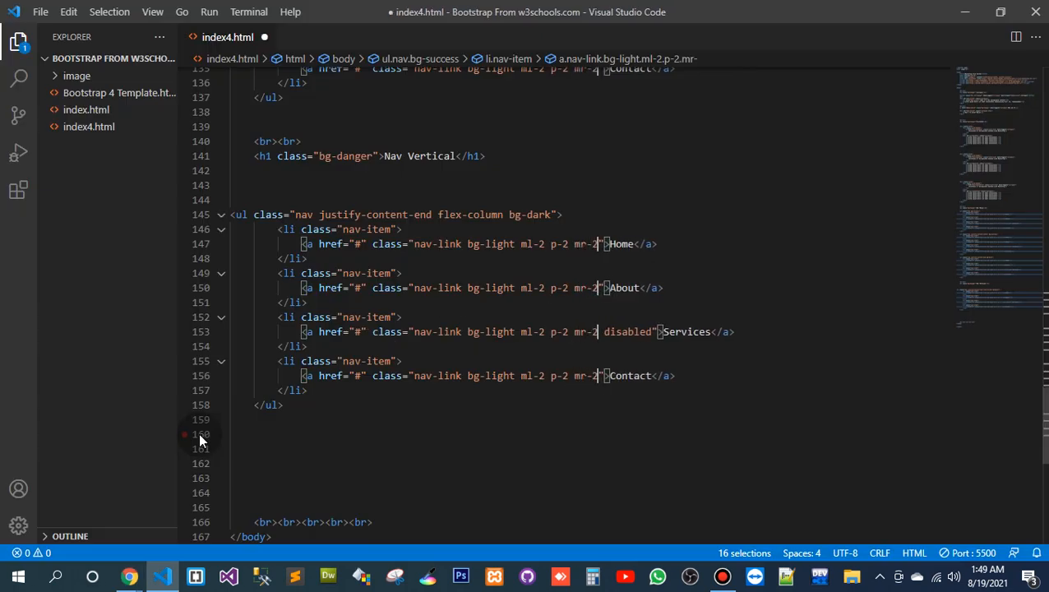
{"action": "left_click", "coordinate": [128, 575]}
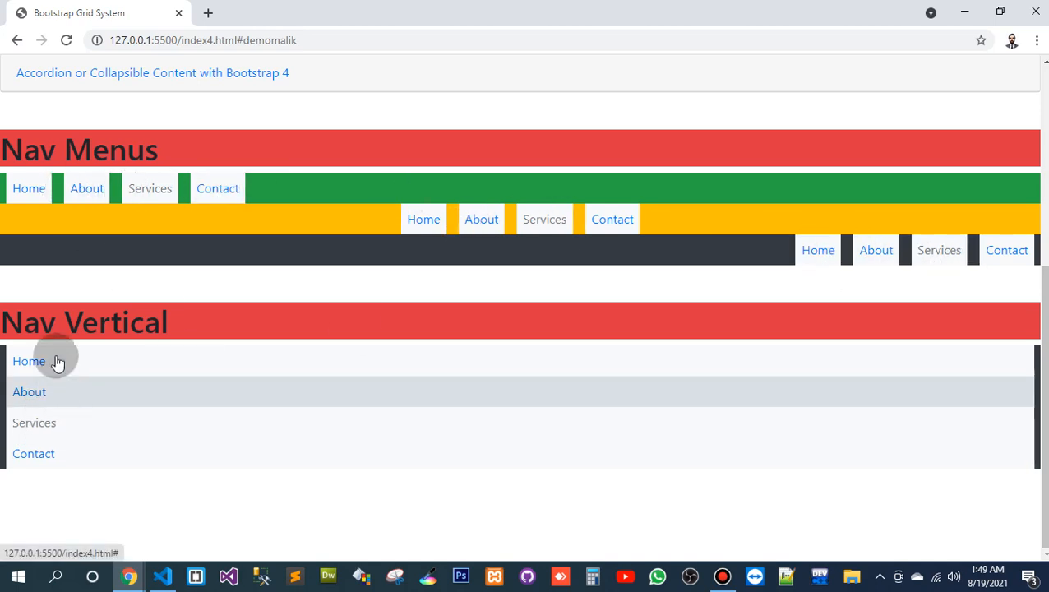
{"action": "mouse_move", "coordinate": [1033, 434]}
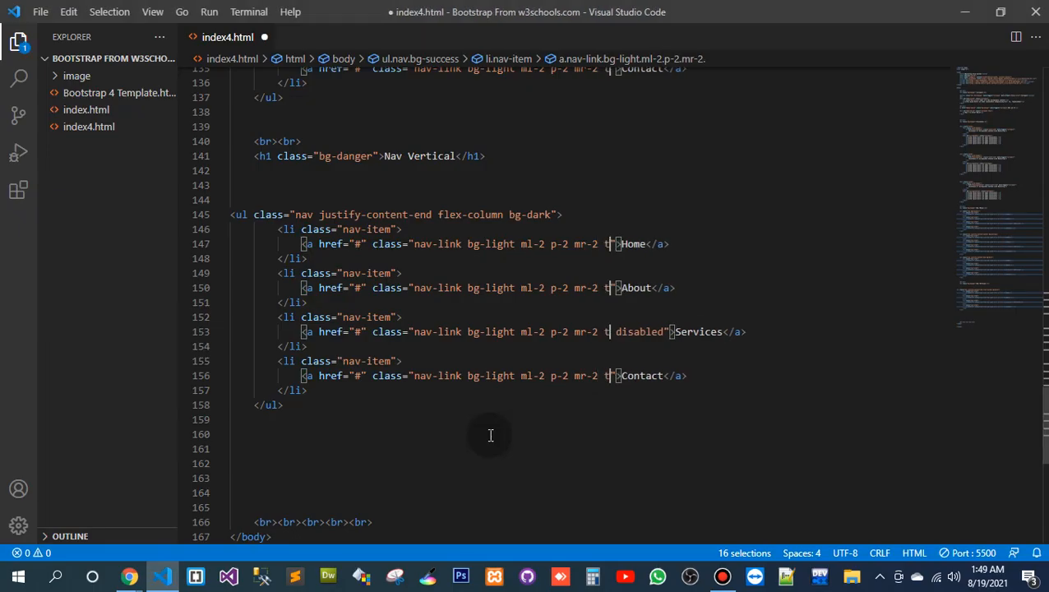
- Add text-center to all four nav links via autocomplete and view the centered links in Chrome
{"action": "type", "text": "ext"}
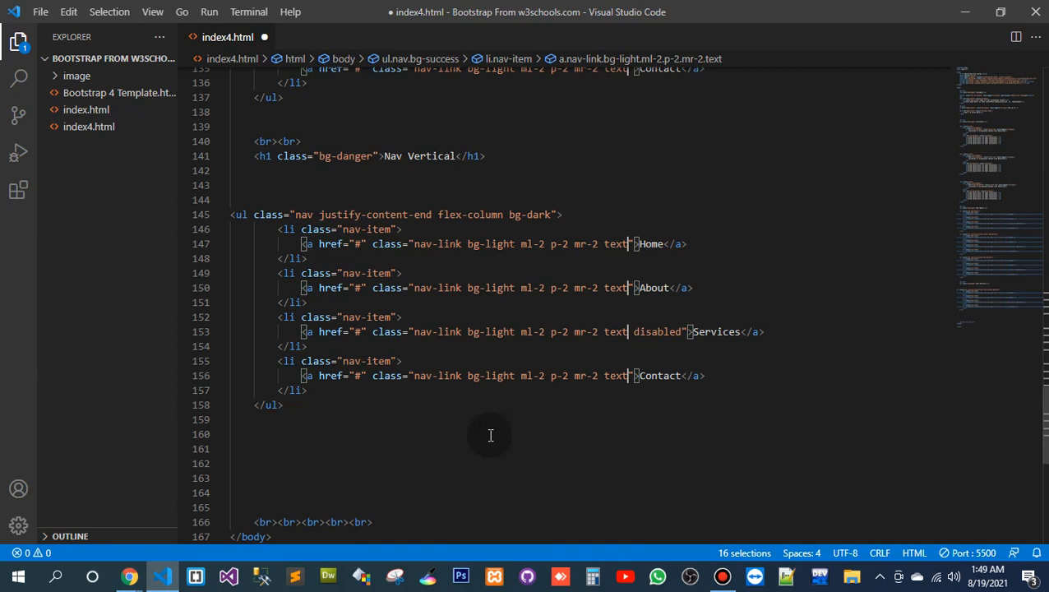
{"action": "key", "text": "alt+tab"}
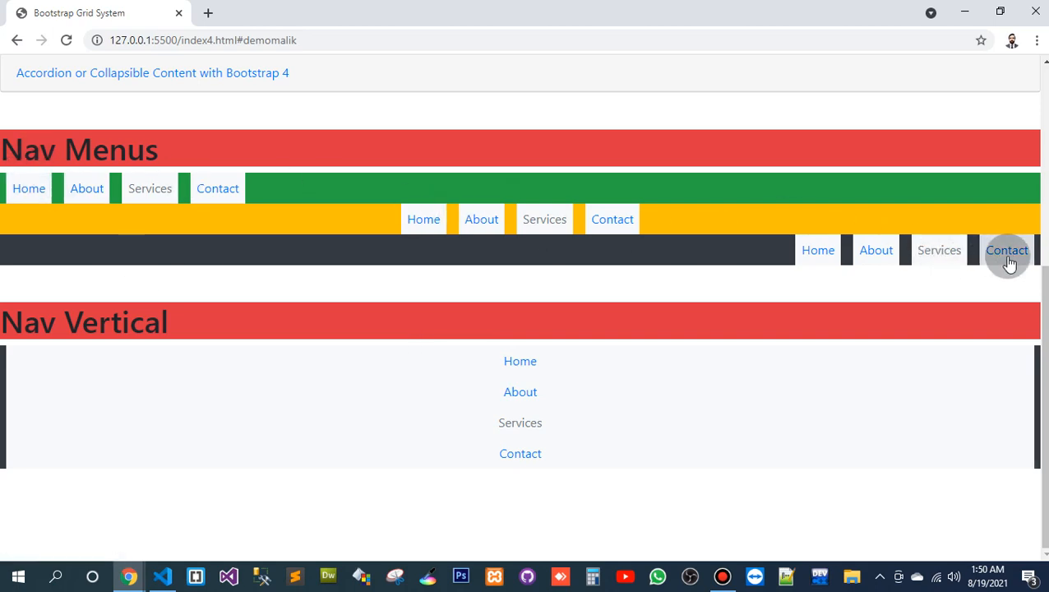
{"action": "mouse_move", "coordinate": [519, 360]}
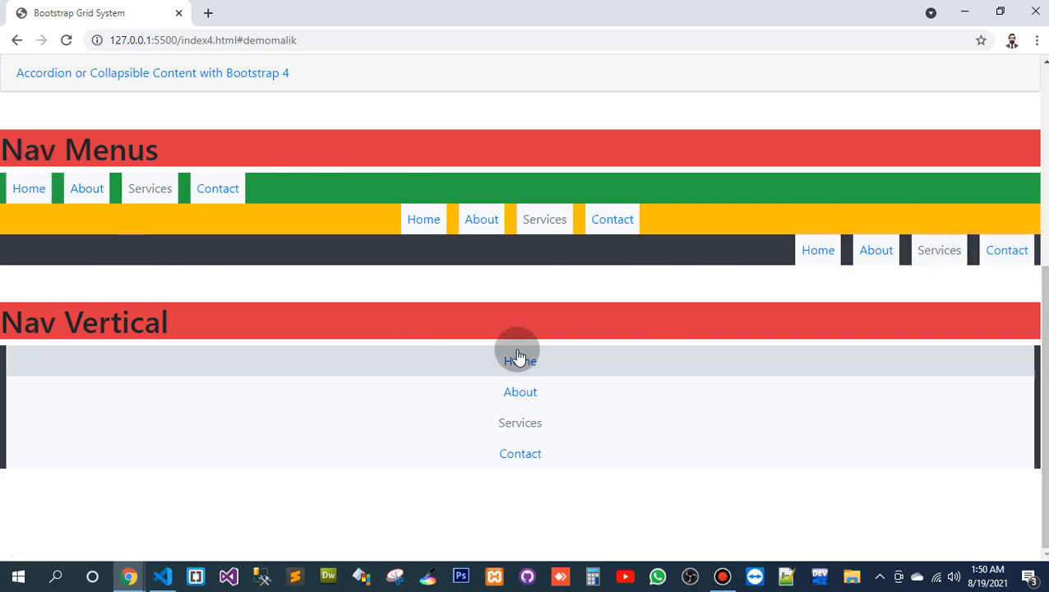
{"action": "left_click", "coordinate": [161, 575]}
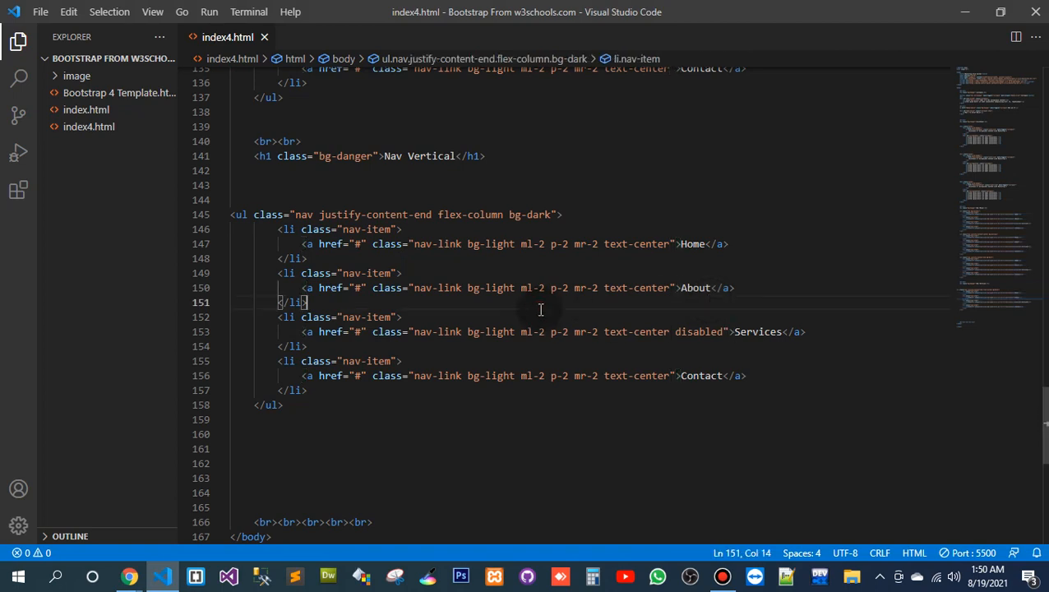
{"action": "left_click", "coordinate": [130, 576]}
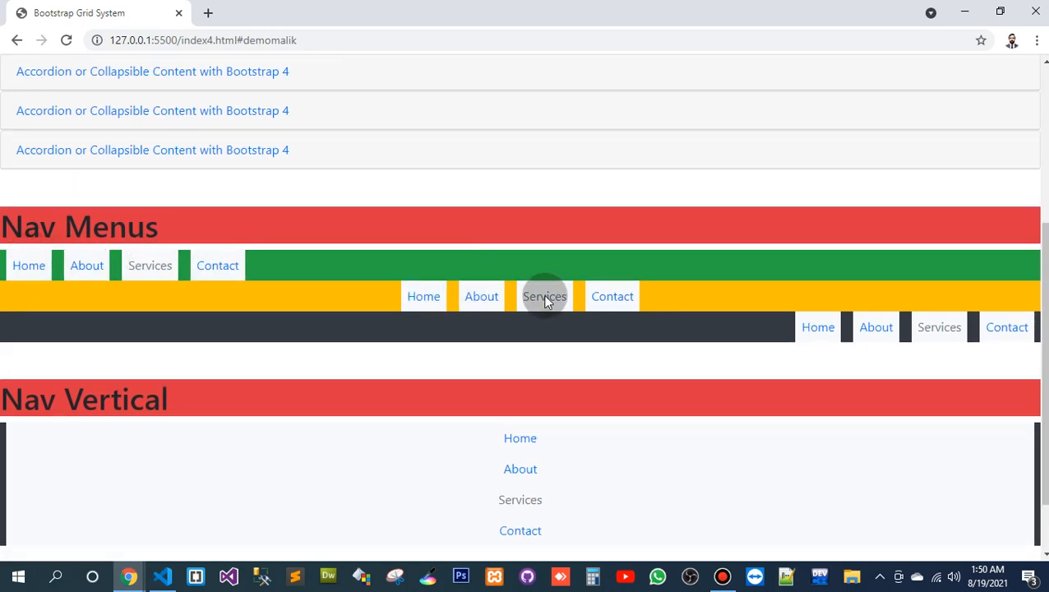
{"action": "mouse_move", "coordinate": [591, 468]}
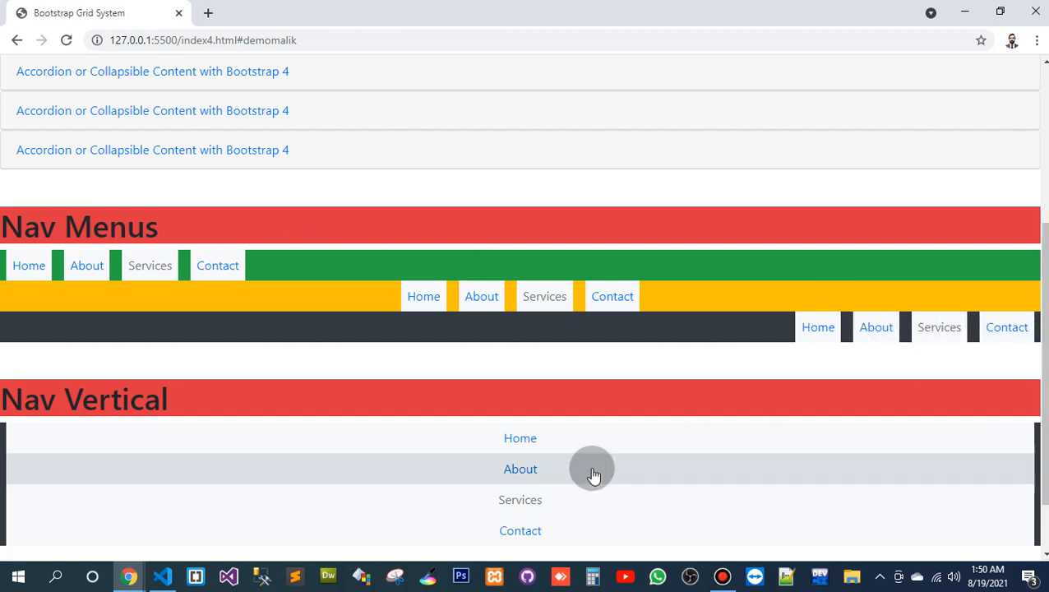
- Shrink the Chrome preview into a smaller window to confirm the centered vertical menu
{"action": "scroll", "scroll_direction": "down", "scroll_amount": 3}
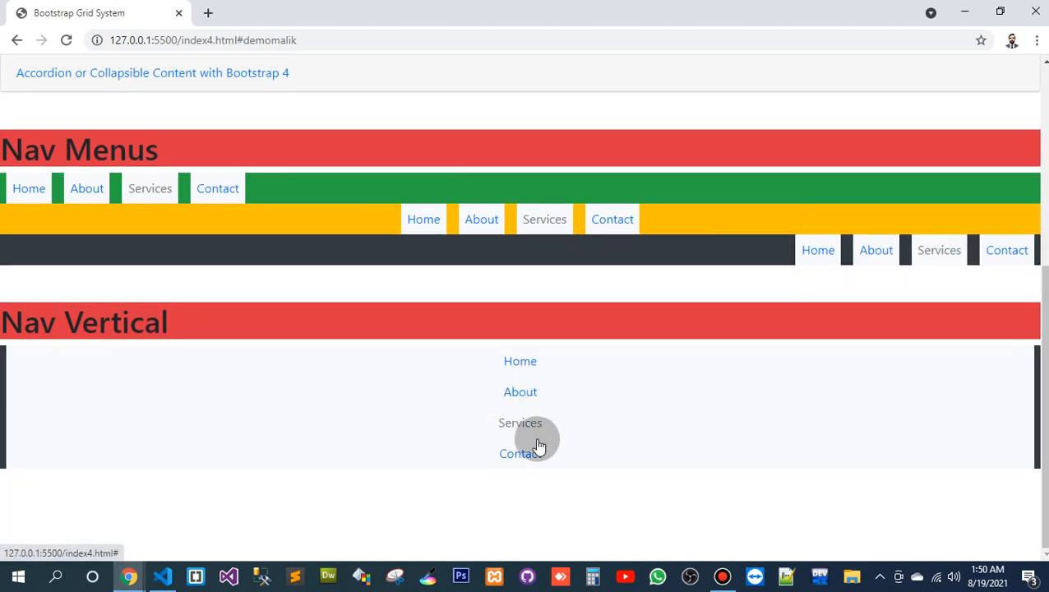
{"action": "mouse_move", "coordinate": [804, 550]}
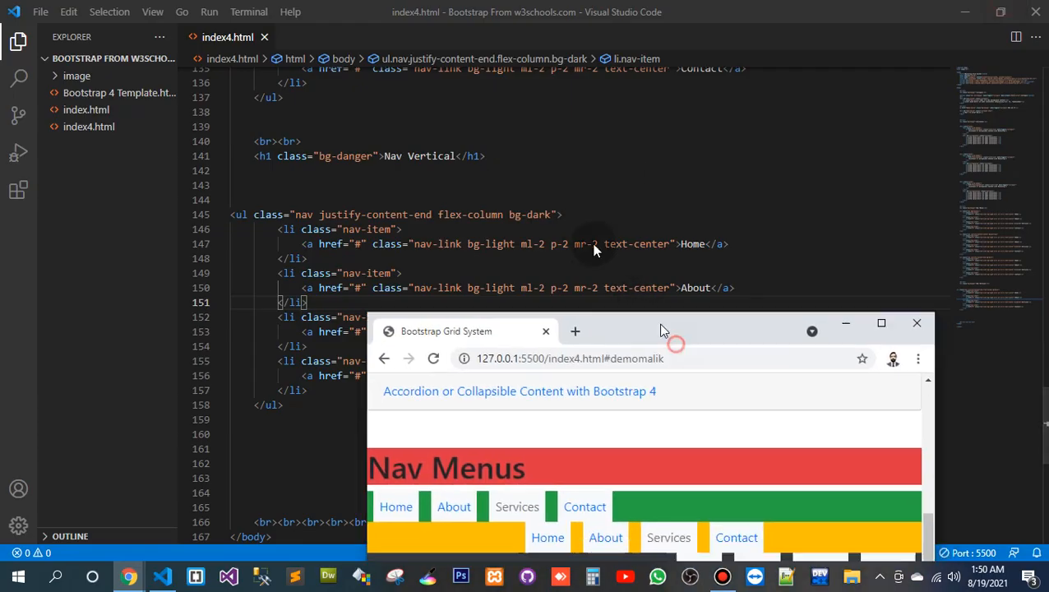
{"action": "left_click_drag", "start_coordinate": [663, 330], "coordinate": [376, 64]}
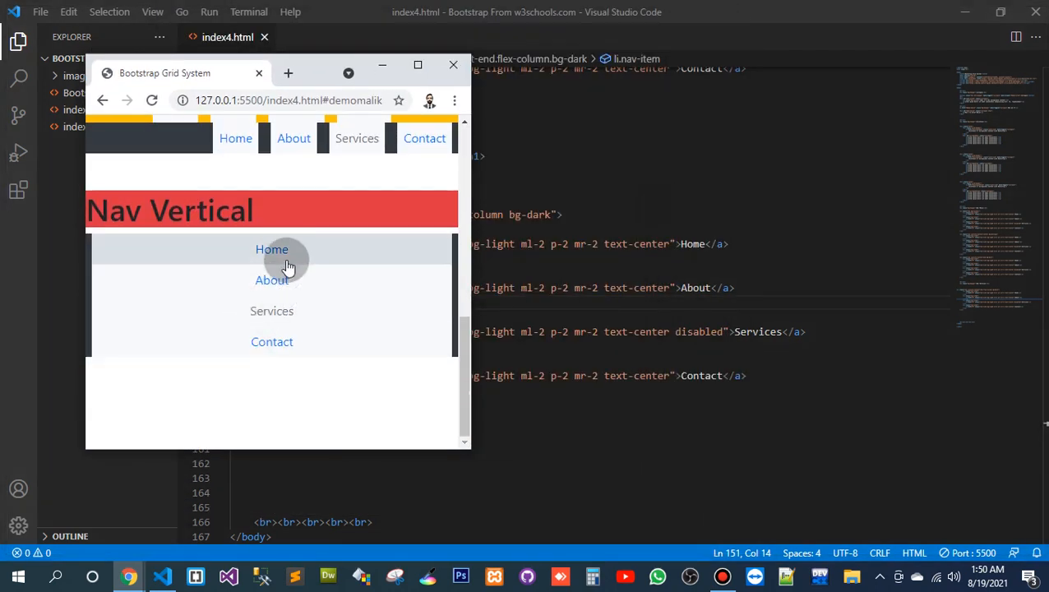
{"action": "scroll", "scroll_direction": "up", "scroll_amount": 3}
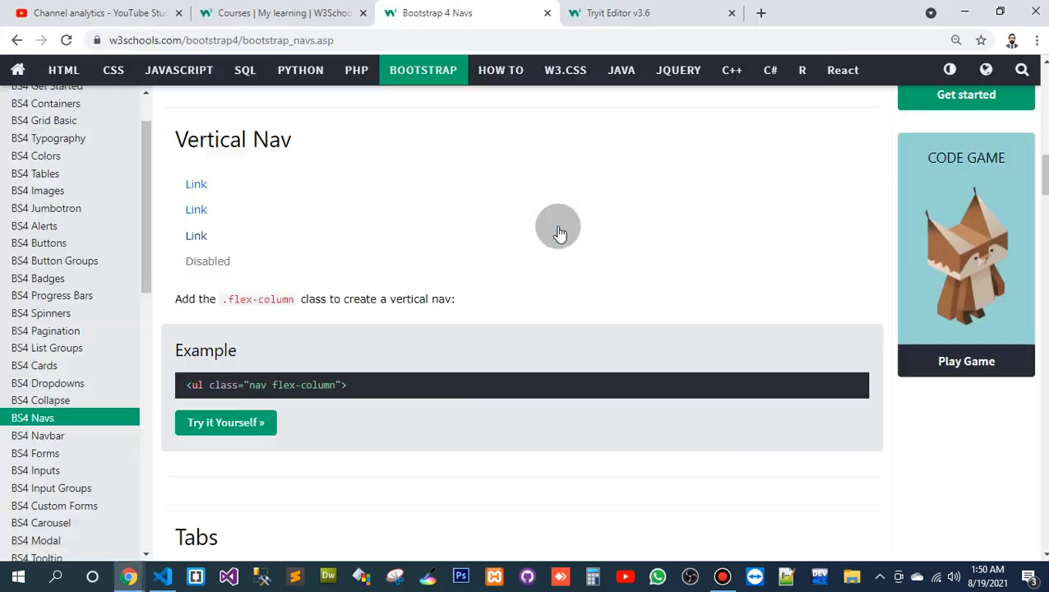
- Scroll the Bootstrap 4 Navs page down to the Tabs section and its nav-tabs example
{"action": "scroll", "scroll_direction": "down", "scroll_amount": 3}
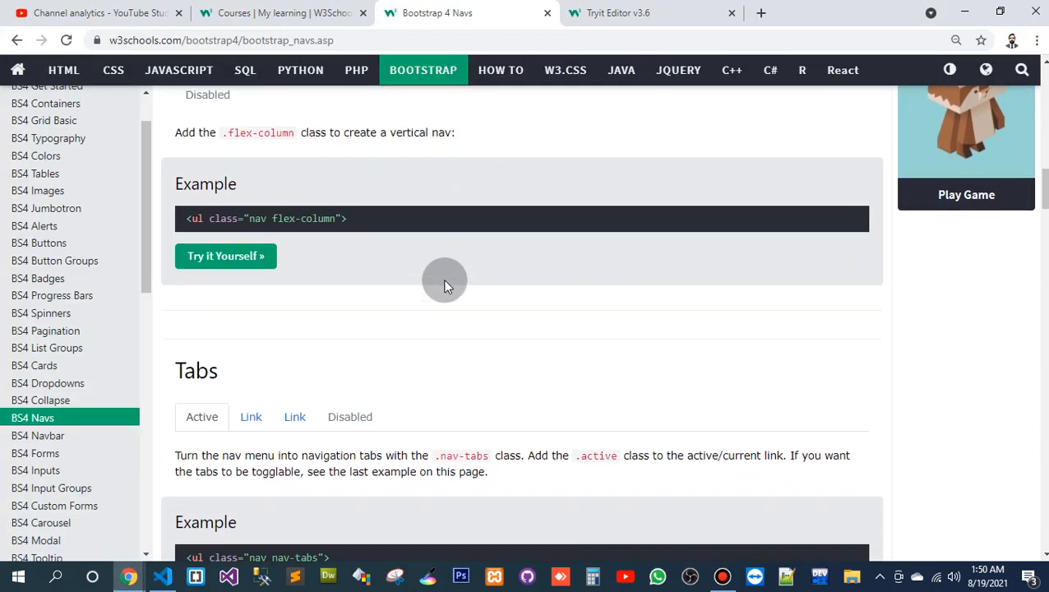
{"action": "scroll", "scroll_direction": "down", "scroll_amount": 3}
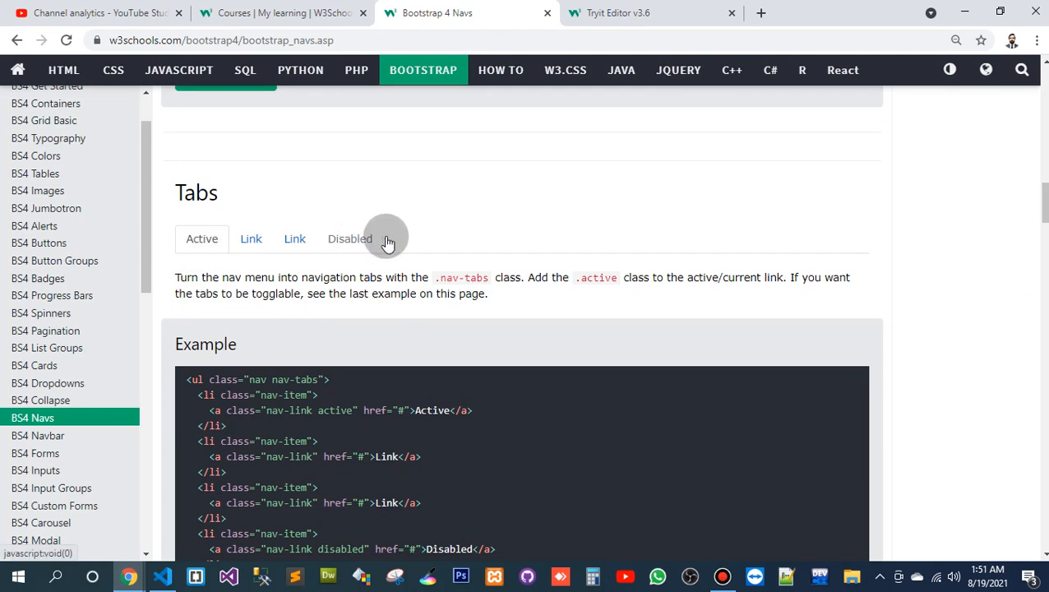
{"action": "scroll", "scroll_direction": "down", "scroll_amount": 3}
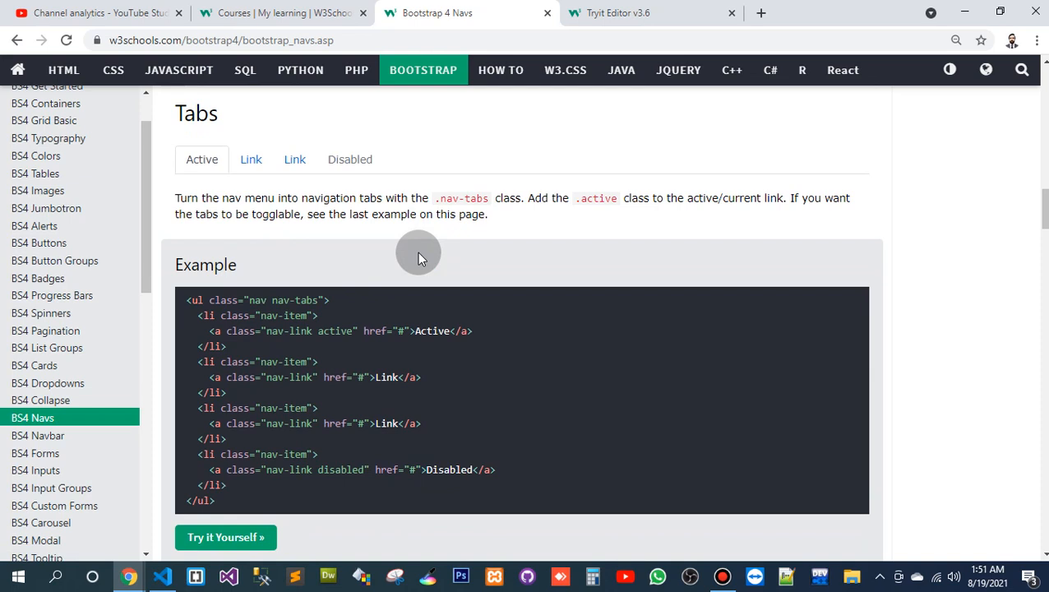
{"action": "mouse_move", "coordinate": [424, 254]}
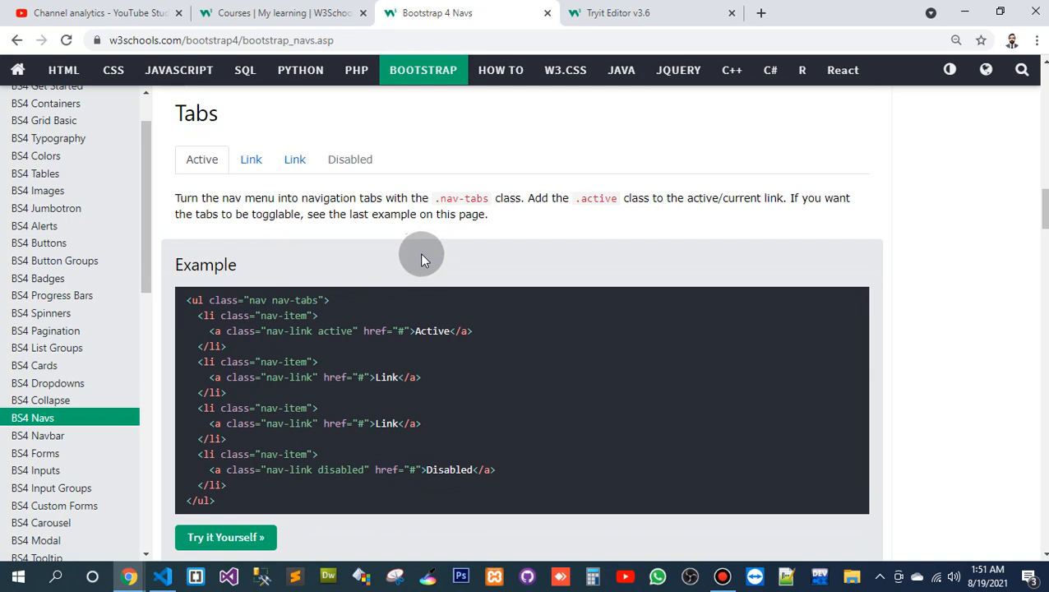
{"action": "mouse_move", "coordinate": [526, 343]}
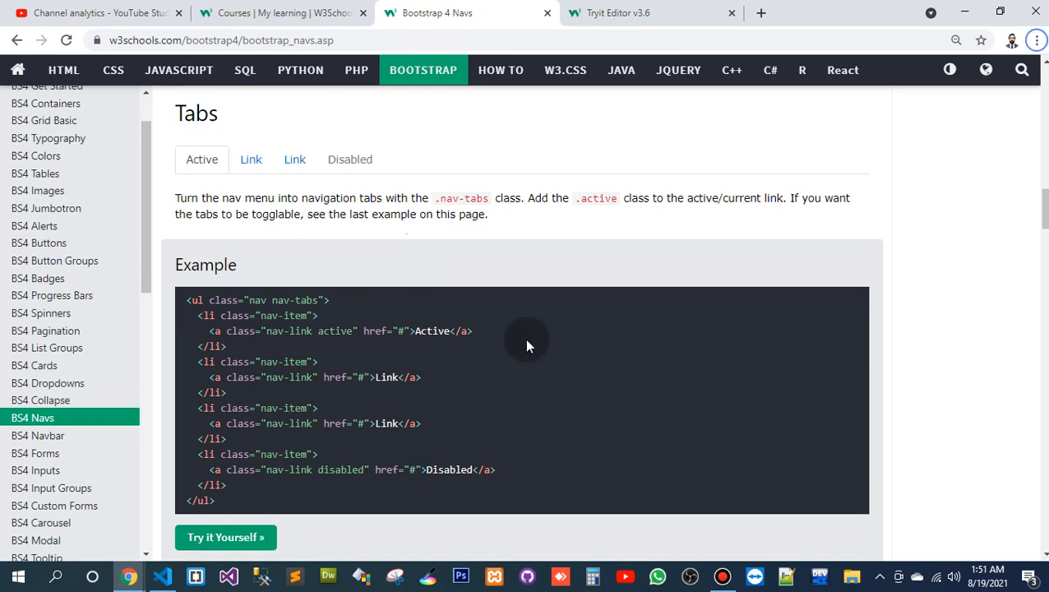
{"action": "mouse_move", "coordinate": [348, 159]}
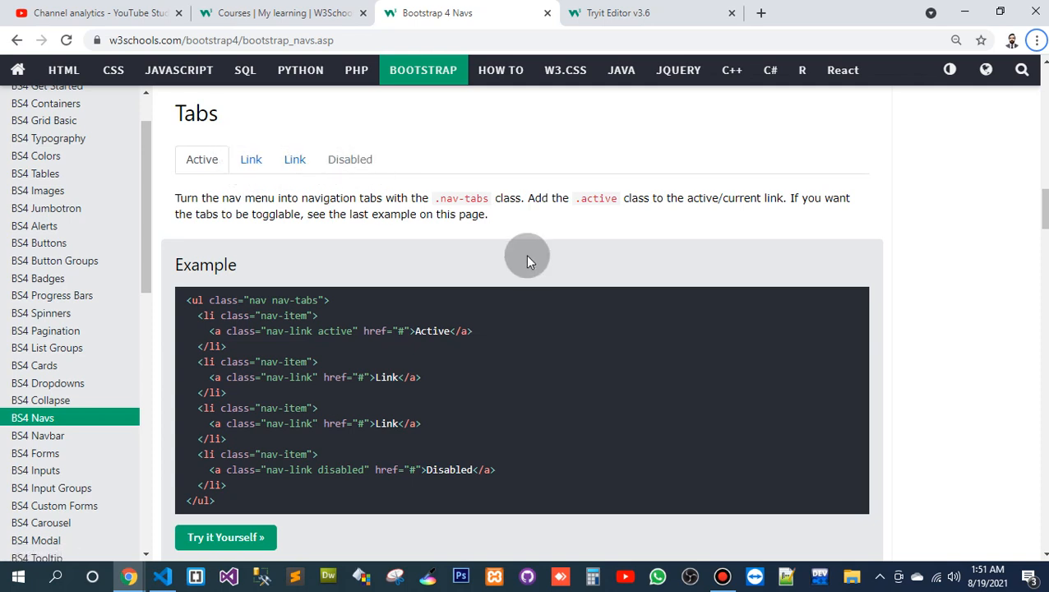
{"action": "mouse_move", "coordinate": [608, 430]}
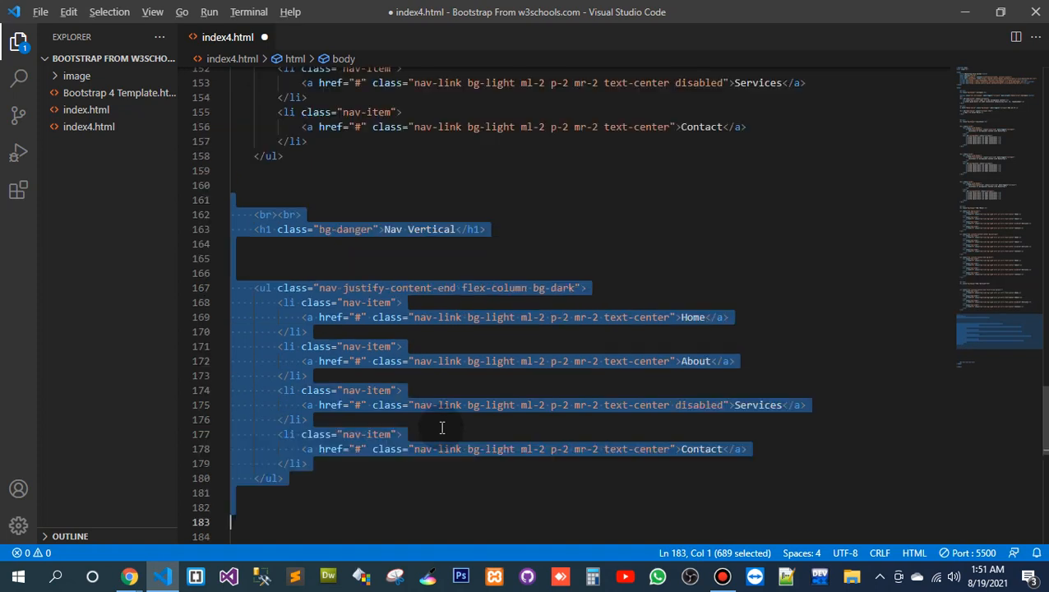
- Replace 'Vertical' with 'Tabs' in the copied block's heading so it reads Nav Tabs
{"action": "left_click", "coordinate": [440, 229]}
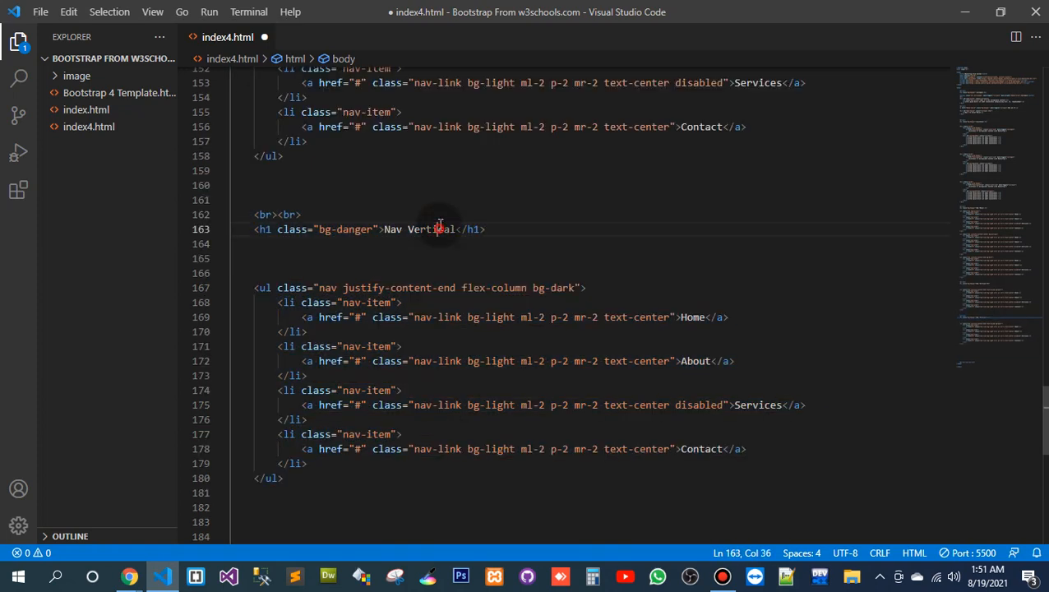
{"action": "double_click", "coordinate": [428, 230]}
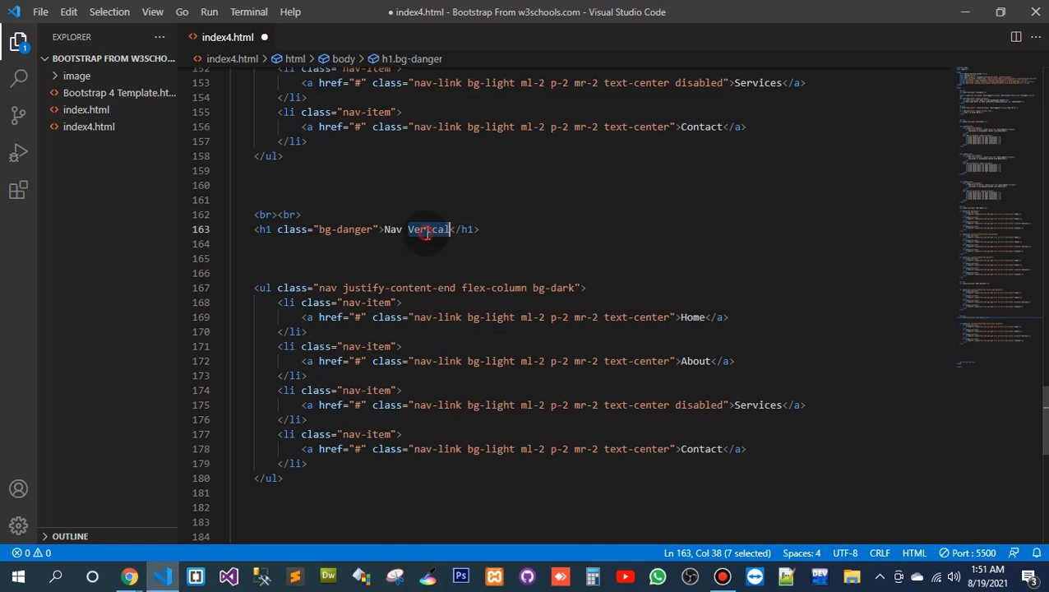
{"action": "type", "text": "Tabs"}
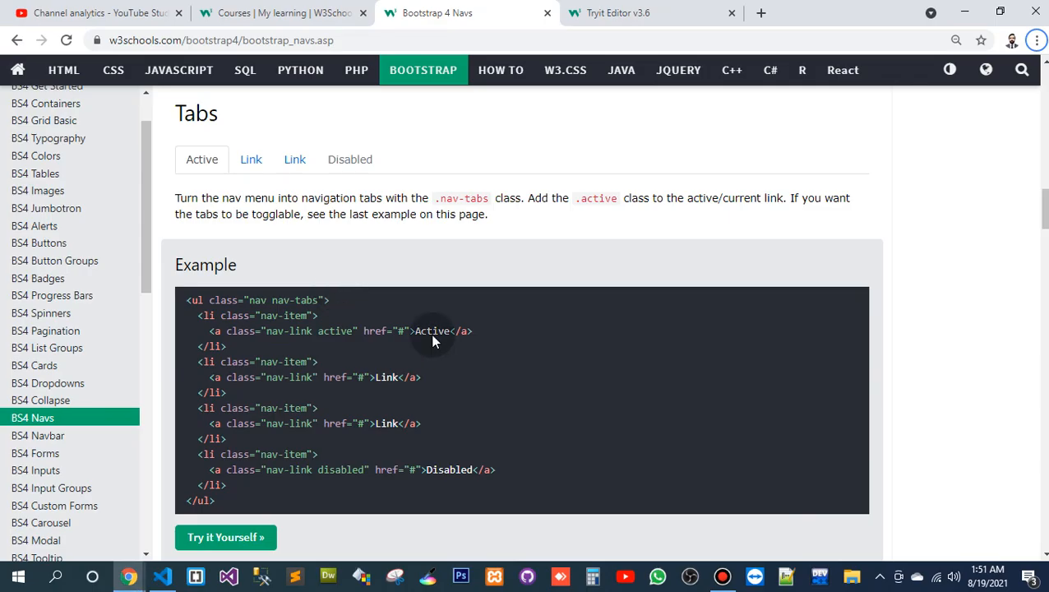
{"action": "left_click", "coordinate": [161, 575]}
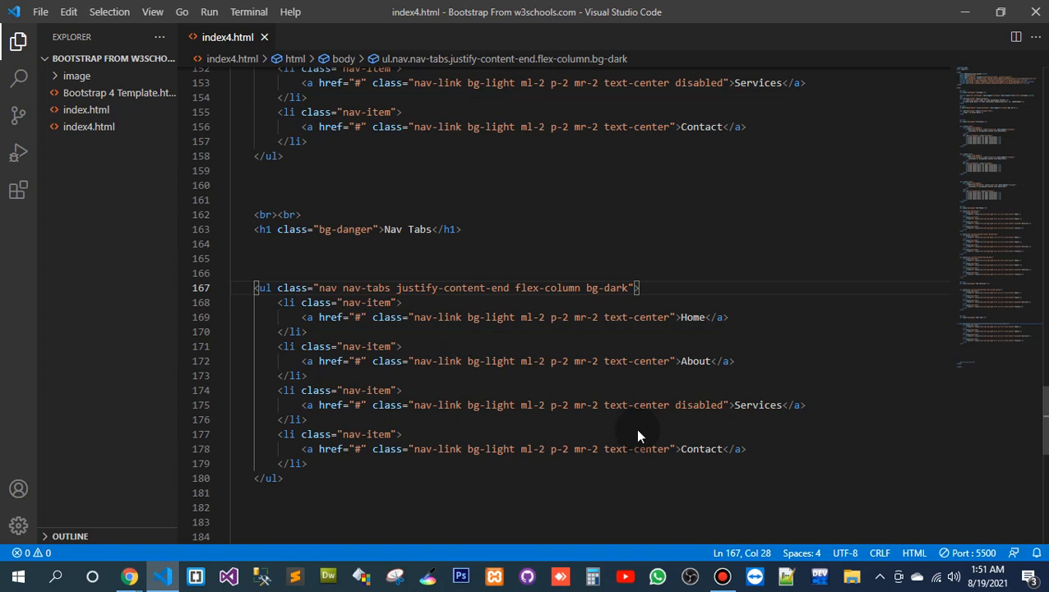
- Preview the tabs, delete the flex-column class from the ul and check the right-aligned tabs
{"action": "left_click", "coordinate": [128, 575]}
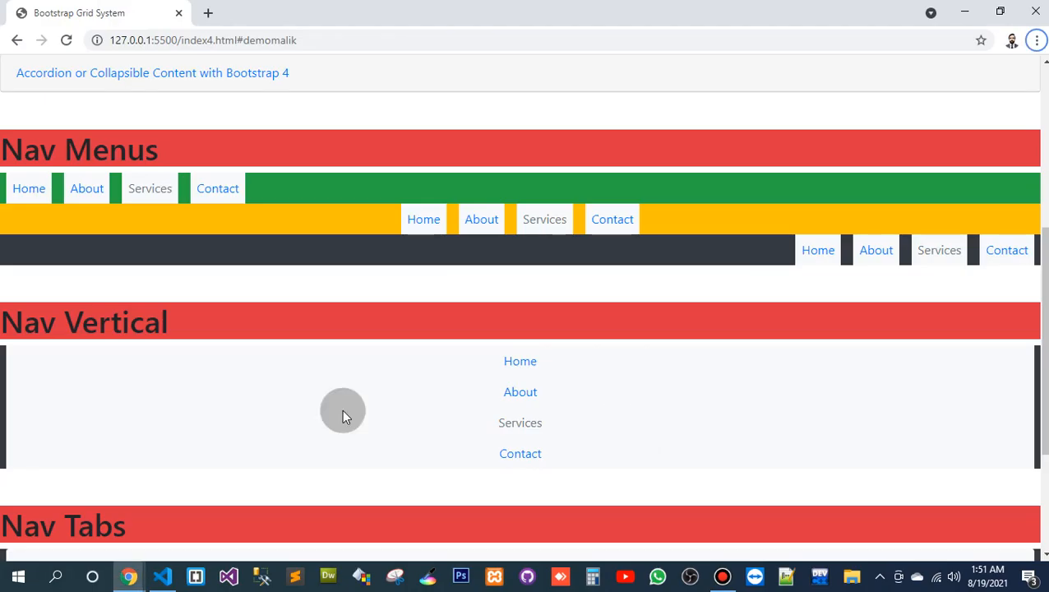
{"action": "left_click", "coordinate": [161, 576]}
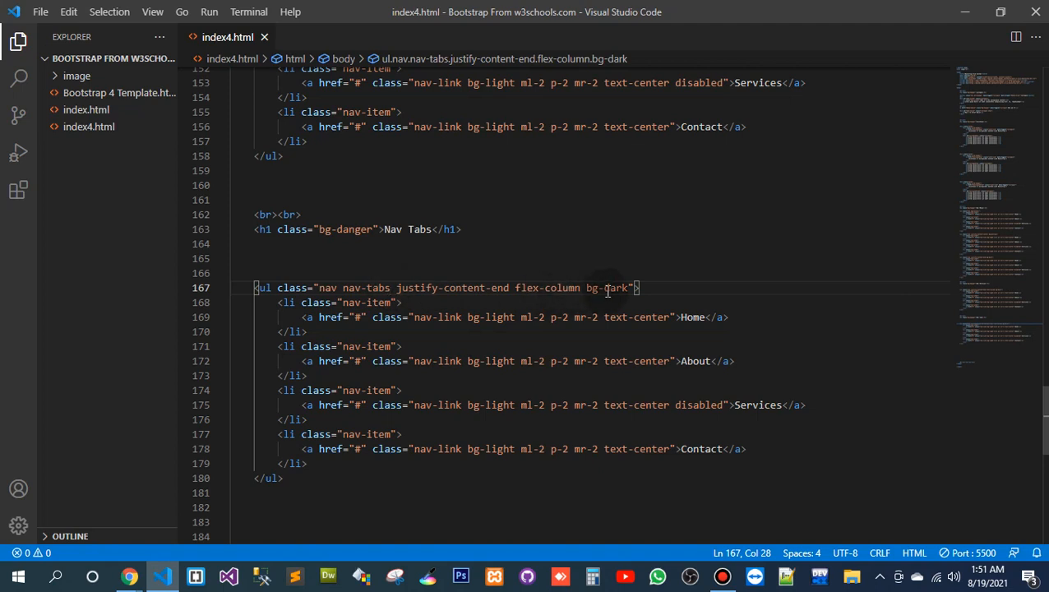
{"action": "double_click", "coordinate": [542, 287]}
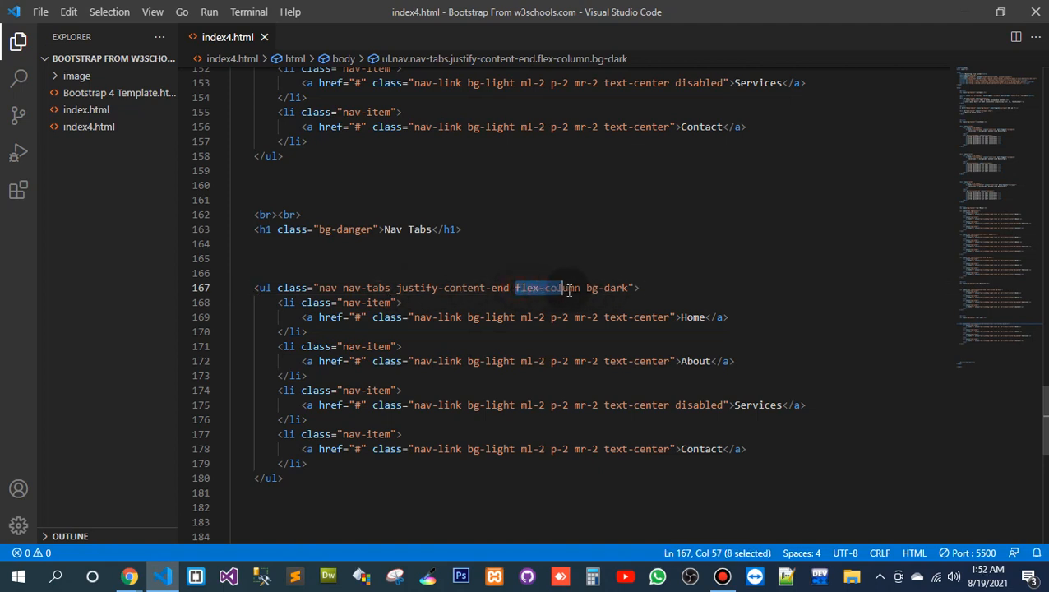
{"action": "key", "text": "Delete"}
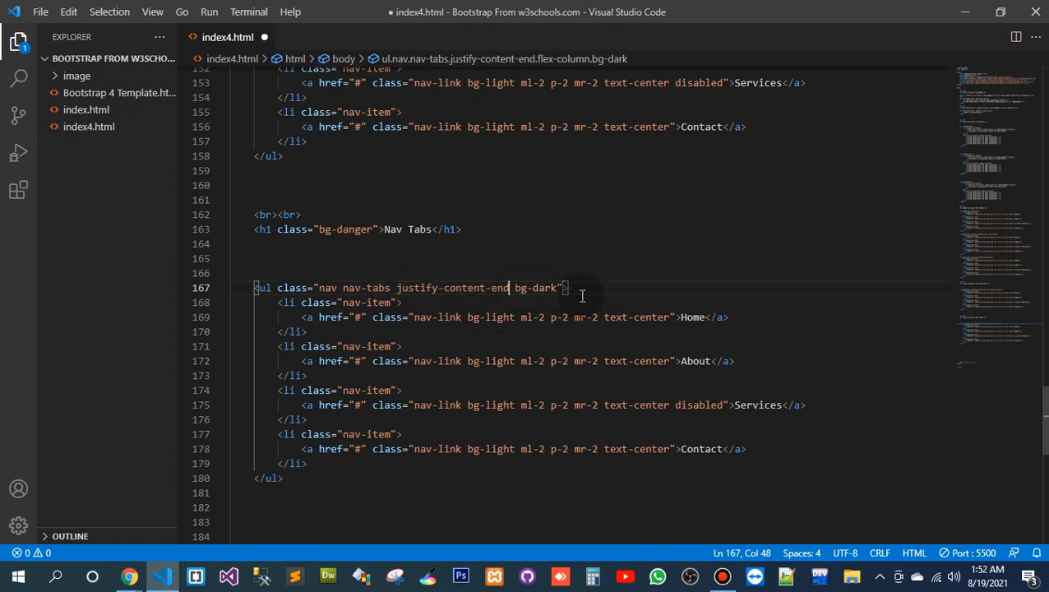
{"action": "left_click", "coordinate": [129, 575]}
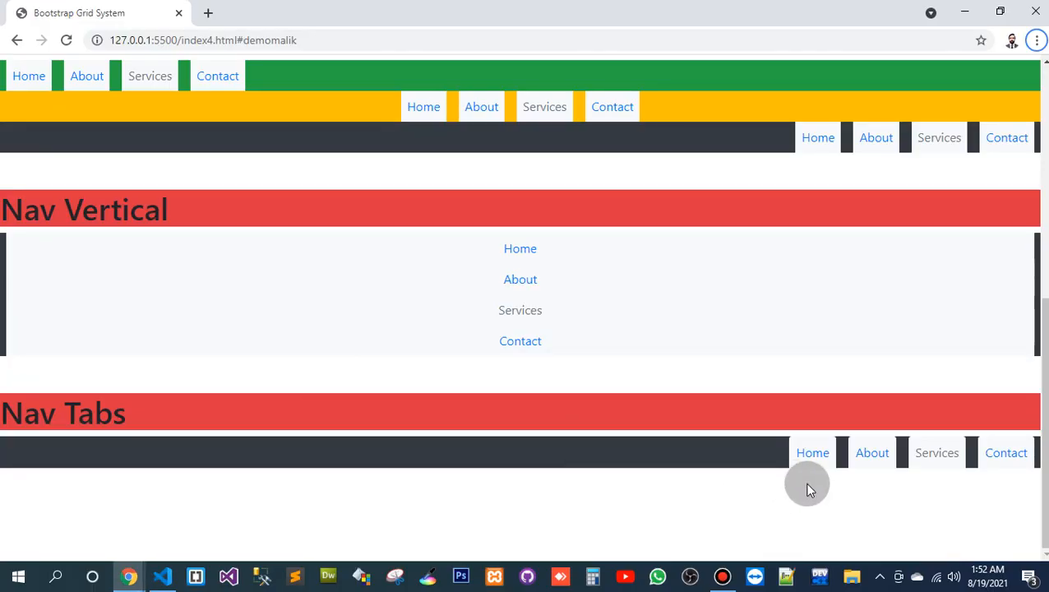
{"action": "left_click", "coordinate": [161, 575]}
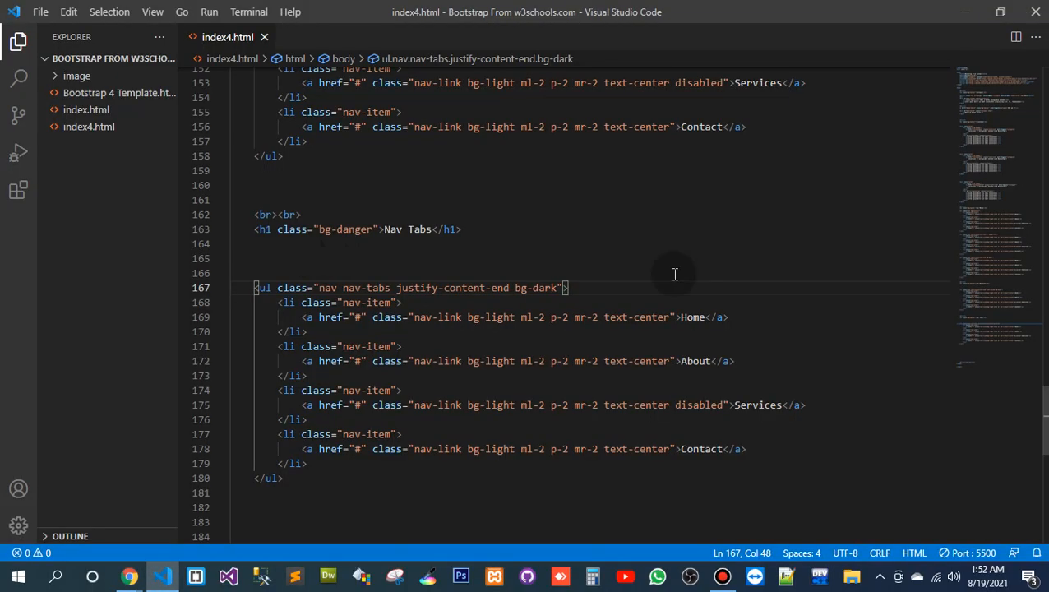
{"action": "mouse_move", "coordinate": [500, 296]}
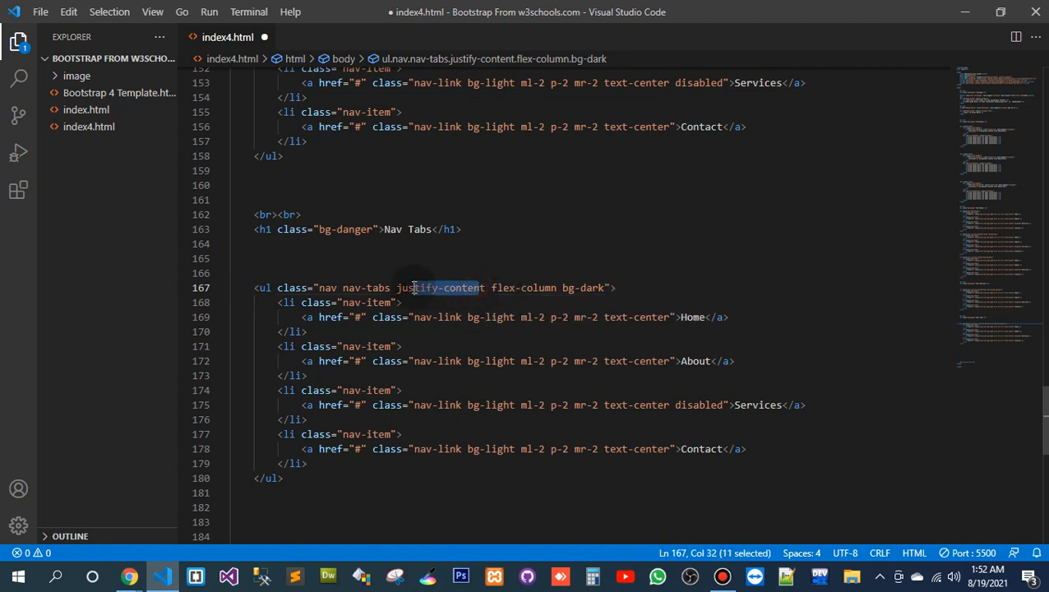
- Delete justify-content-end and leftover column class so Nav Tabs shows as a left-aligned horizontal bar
{"action": "key", "text": "Delete"}
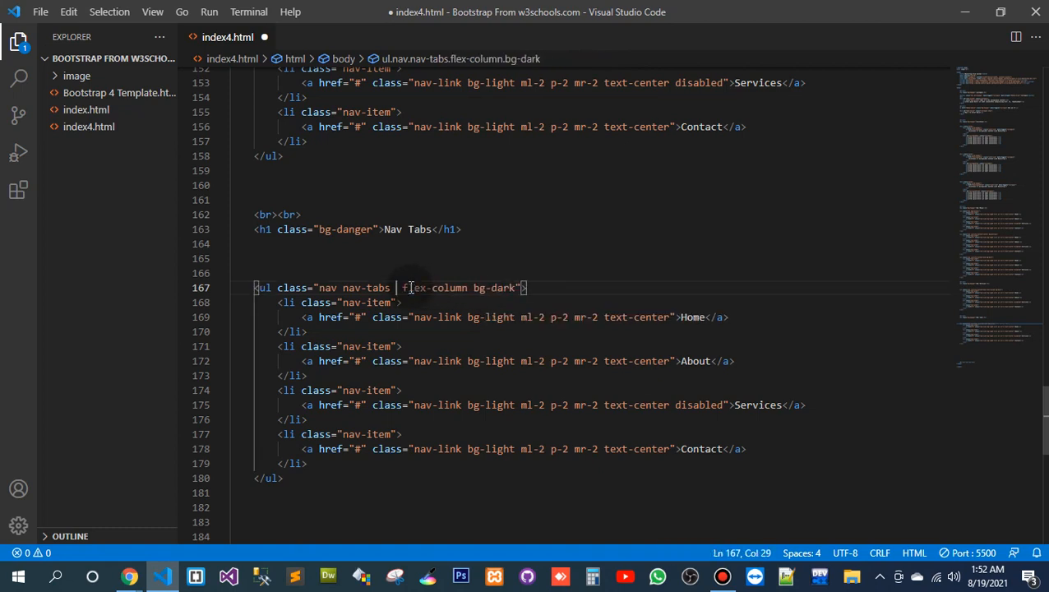
{"action": "left_click", "coordinate": [128, 575]}
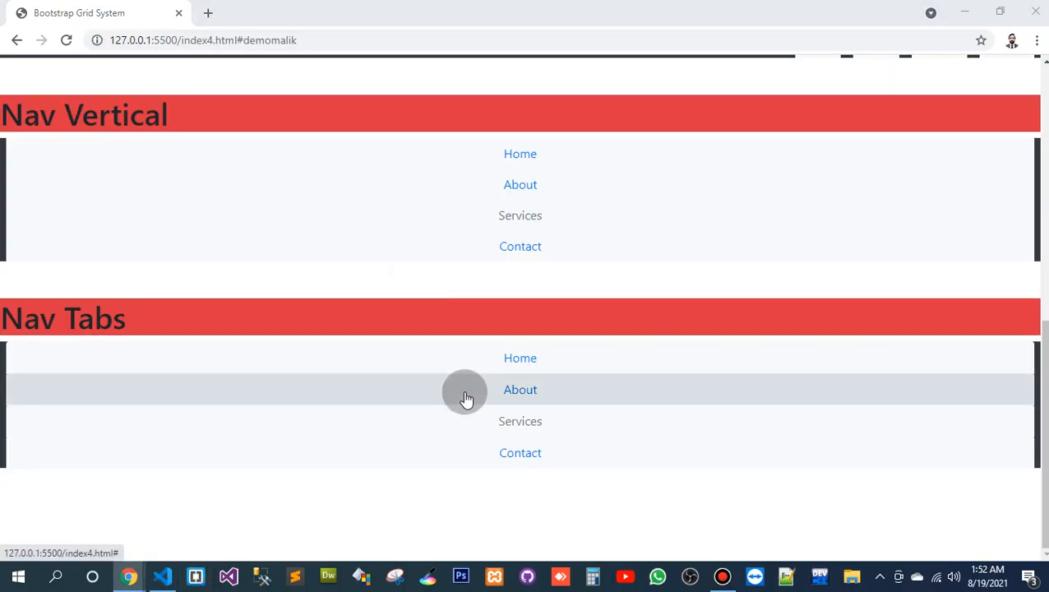
{"action": "left_click", "coordinate": [161, 575]}
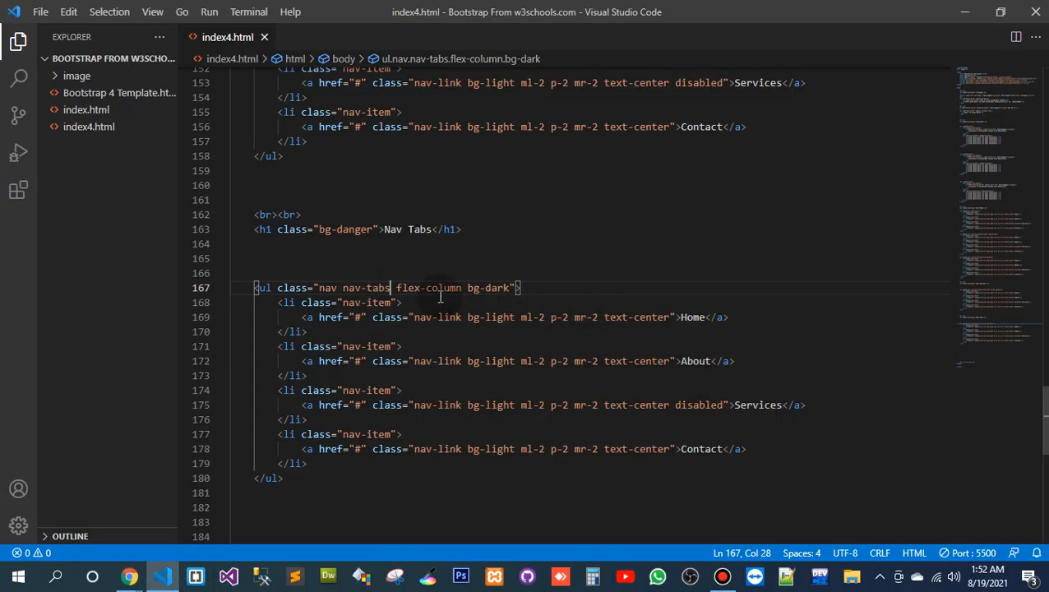
{"action": "key", "text": "BackSpace"}
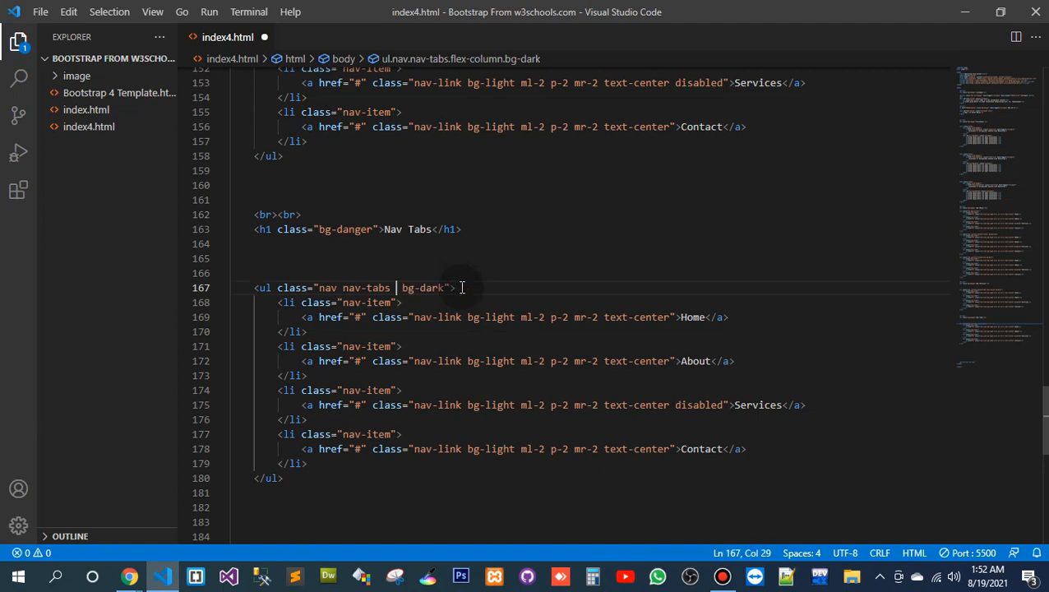
{"action": "left_click", "coordinate": [128, 576]}
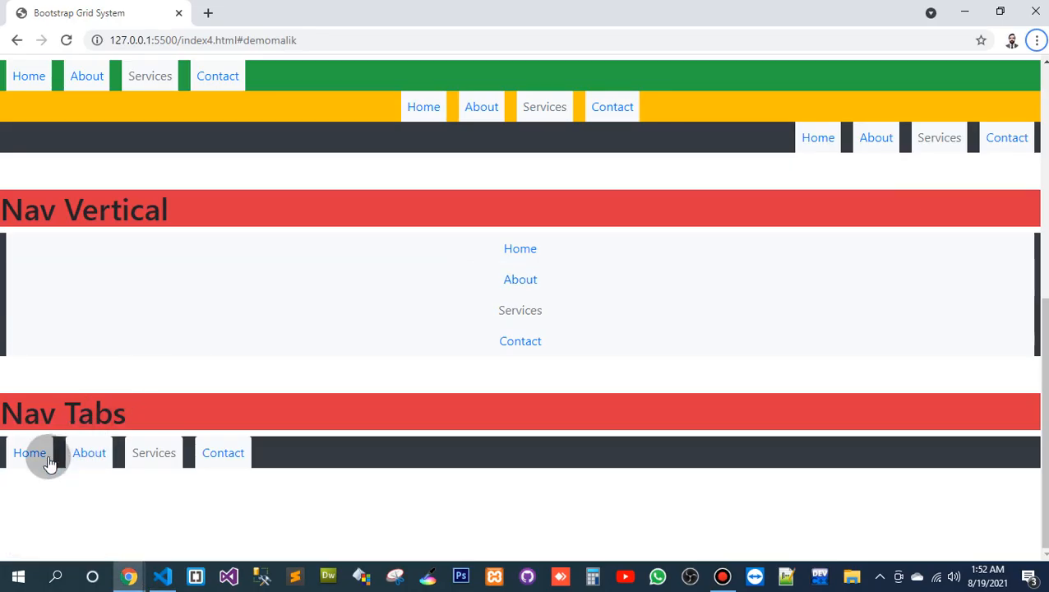